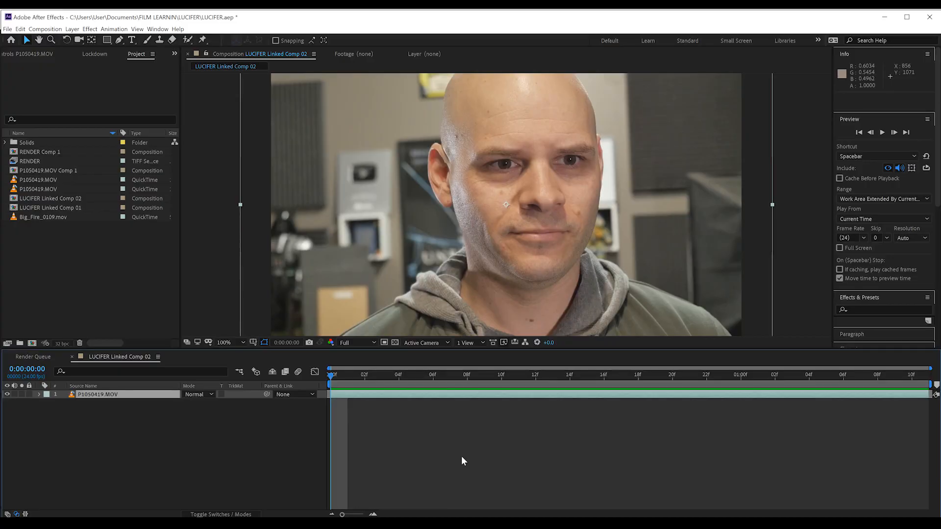
mouse_move(455, 456)
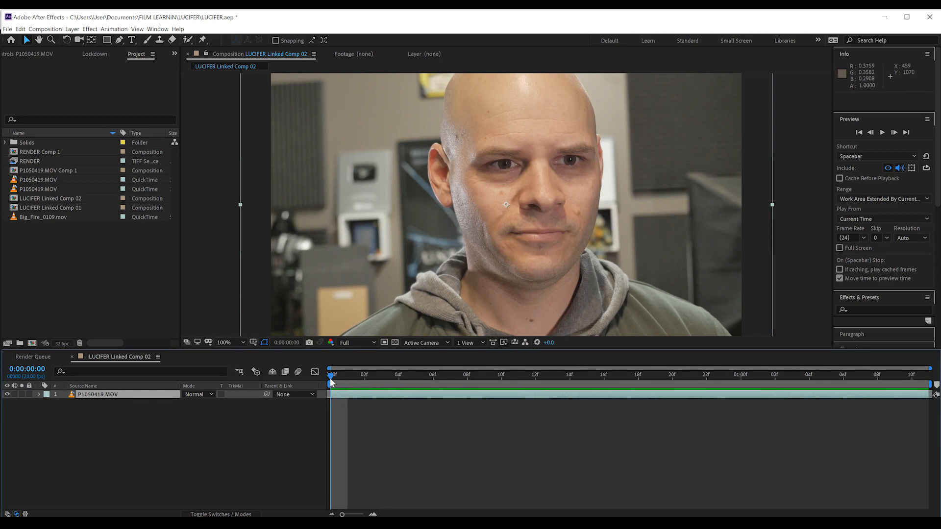
Scrub through P1050419.MOV and park the playhead at 0:00:01:00 for the split
click(655, 375)
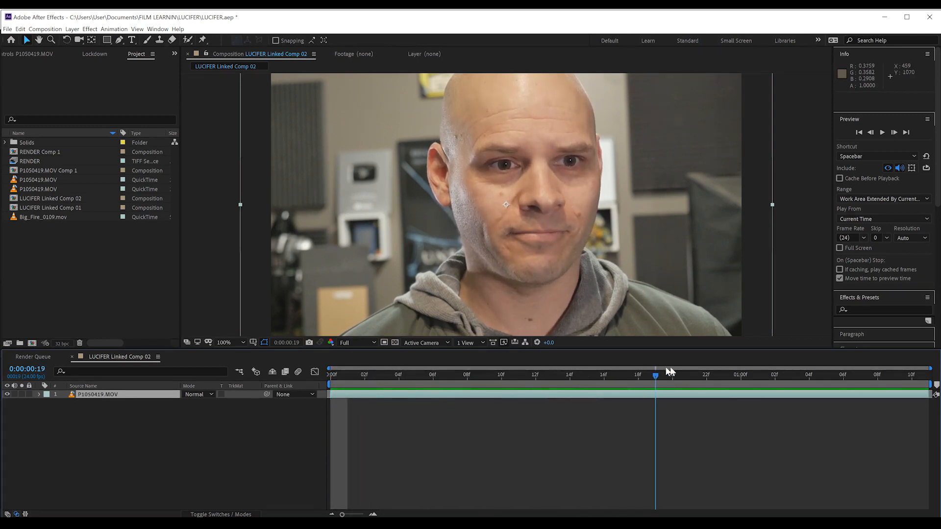
click(879, 375)
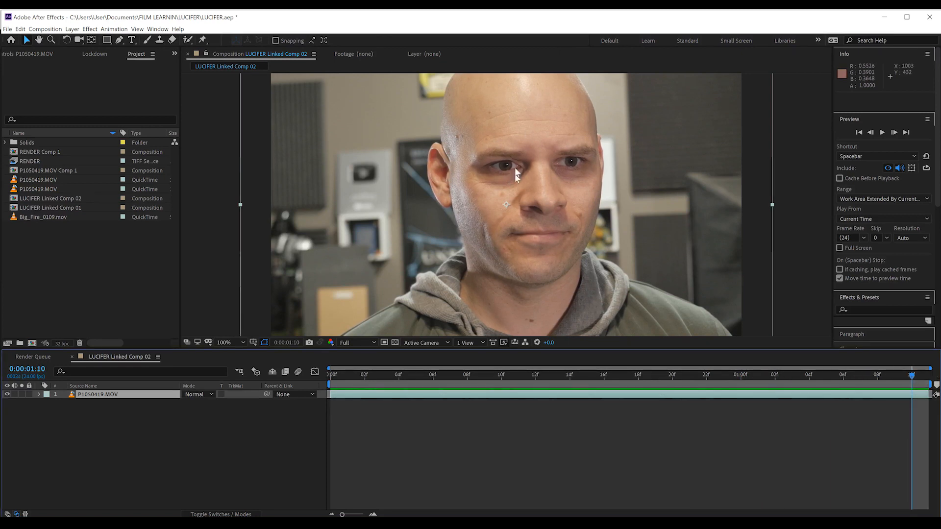
click(861, 374)
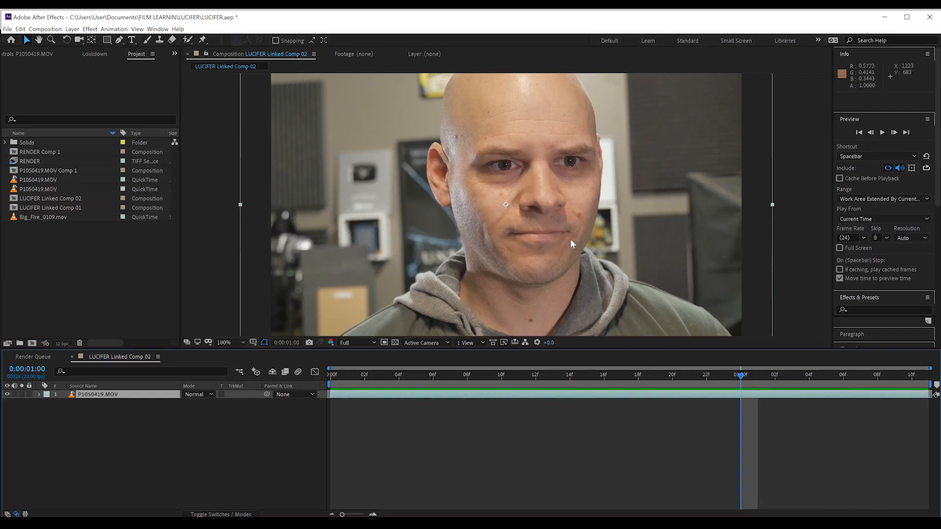
mouse_move(745, 430)
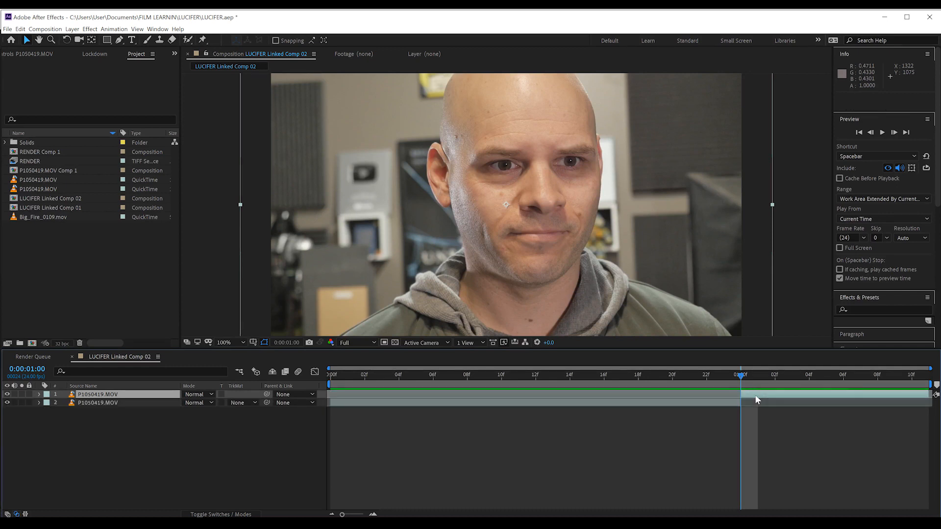
Pre-compose the later clip layer into P1050419.MOV Comp 2, moving all attributes, and open it
right_click(757, 399)
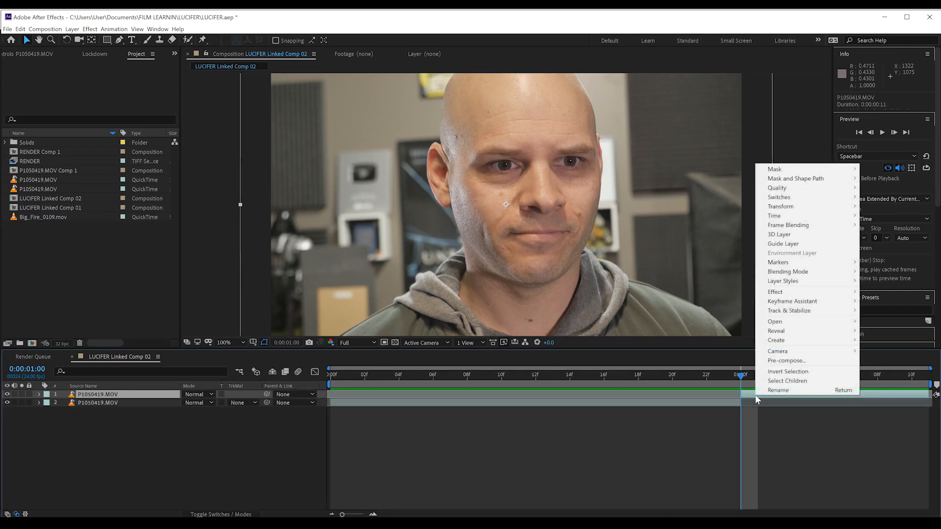
click(787, 360)
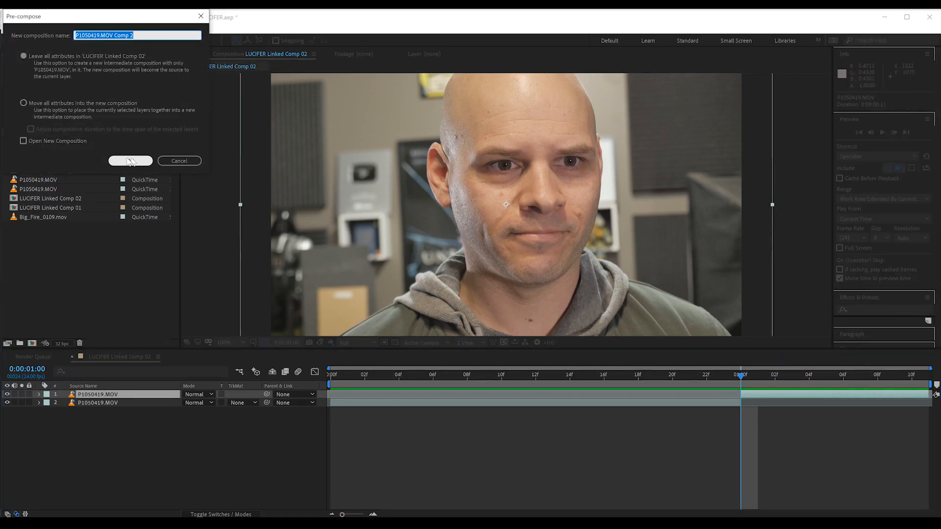
click(23, 103)
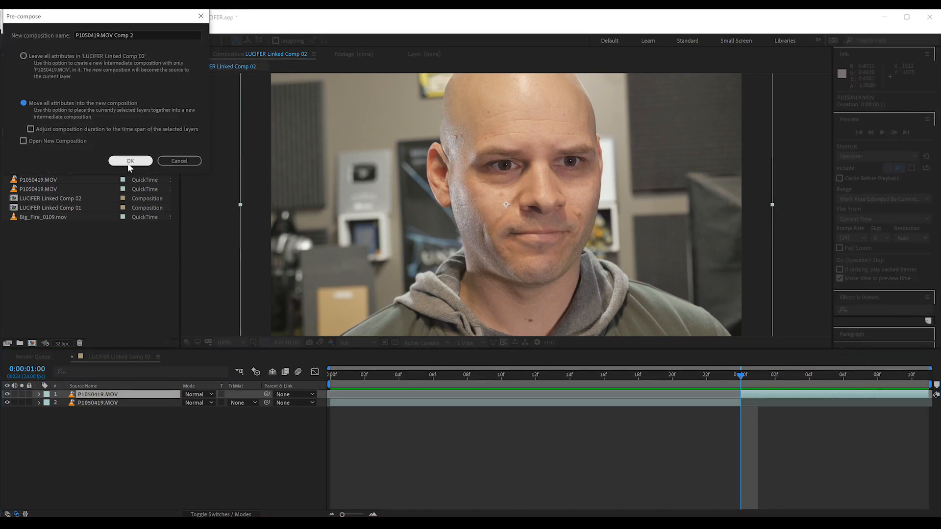
click(131, 161)
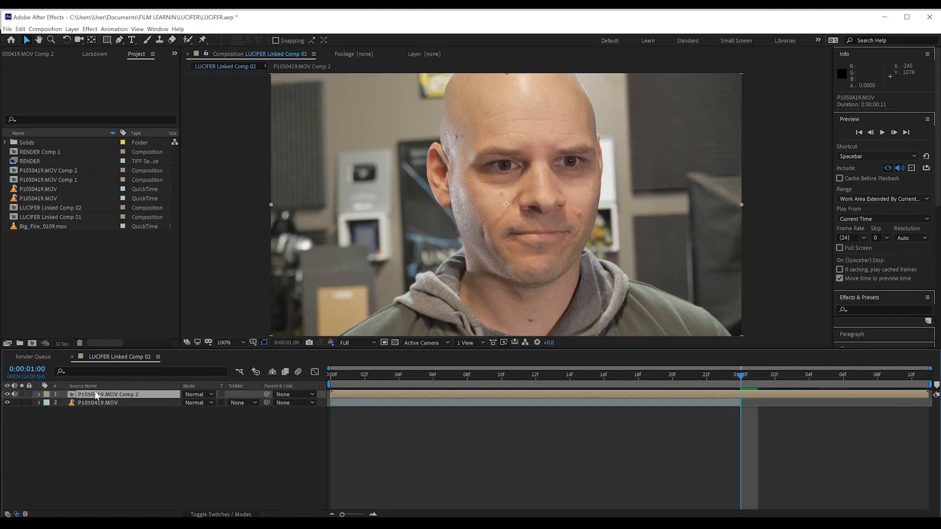
double_click(47, 170)
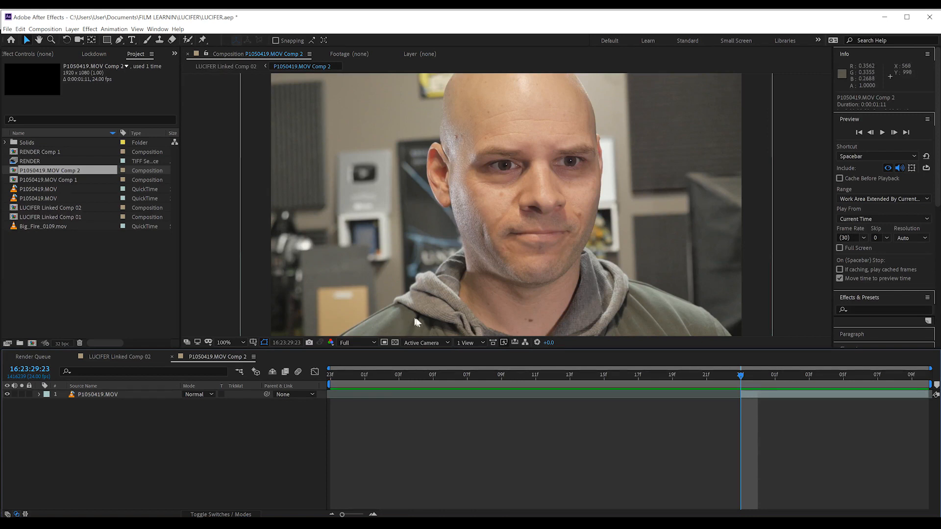
mouse_move(227, 444)
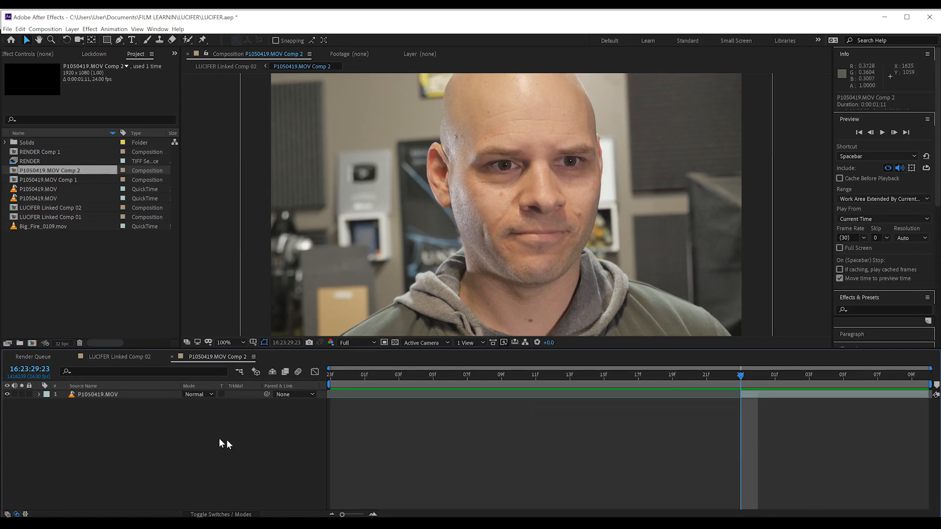
Apply Mocha AE CC to the Comp 2 footage and launch the Mocha tracker
click(97, 394)
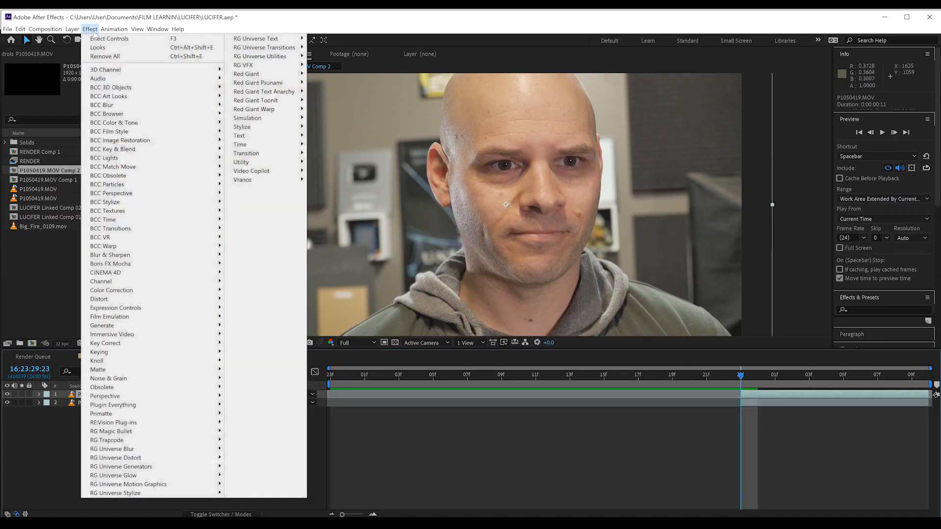
mouse_move(110, 264)
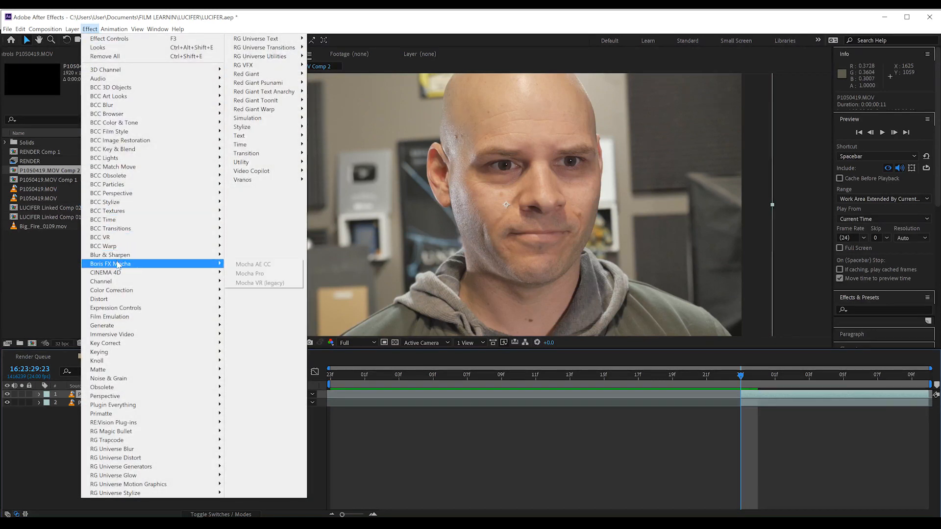
mouse_move(253, 264)
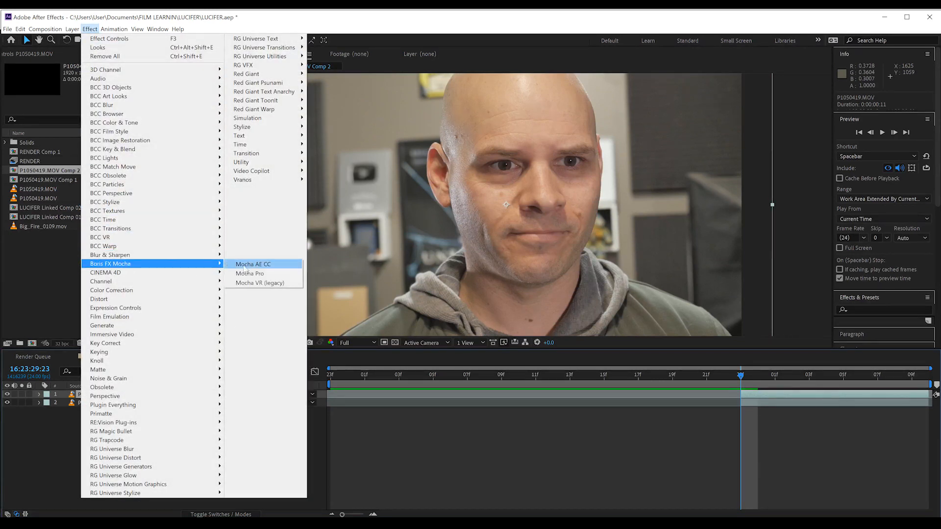
click(253, 264)
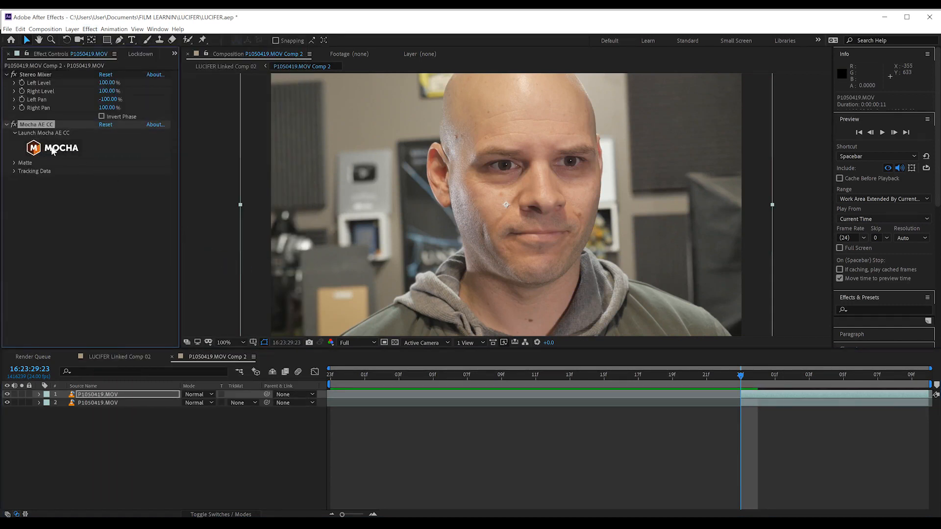
click(51, 148)
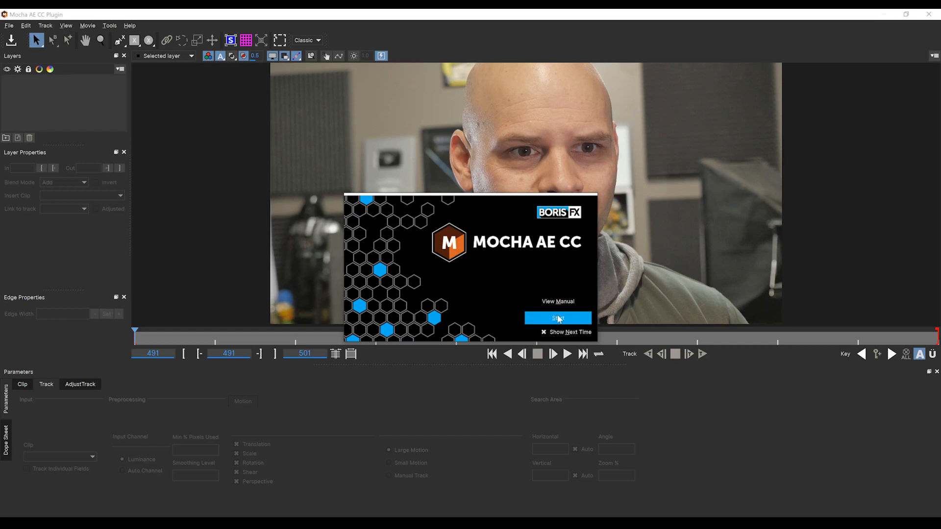
Dismiss the Mocha splash screen and track the collar shape forwards
click(557, 318)
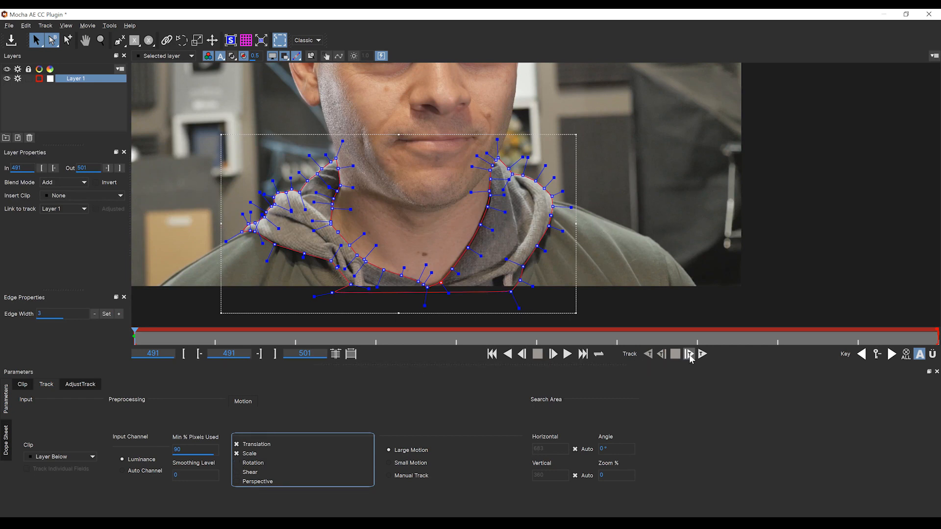
click(689, 353)
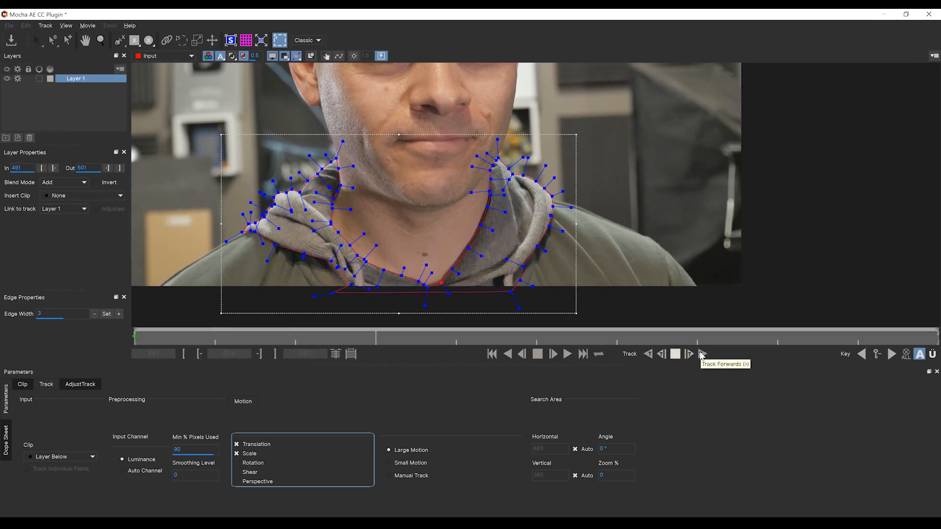
click(688, 354)
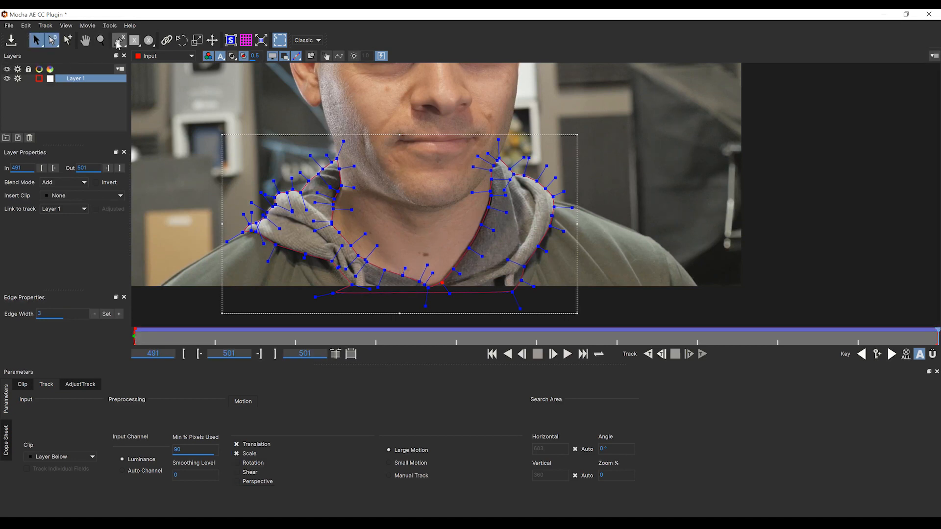
mouse_move(76, 79)
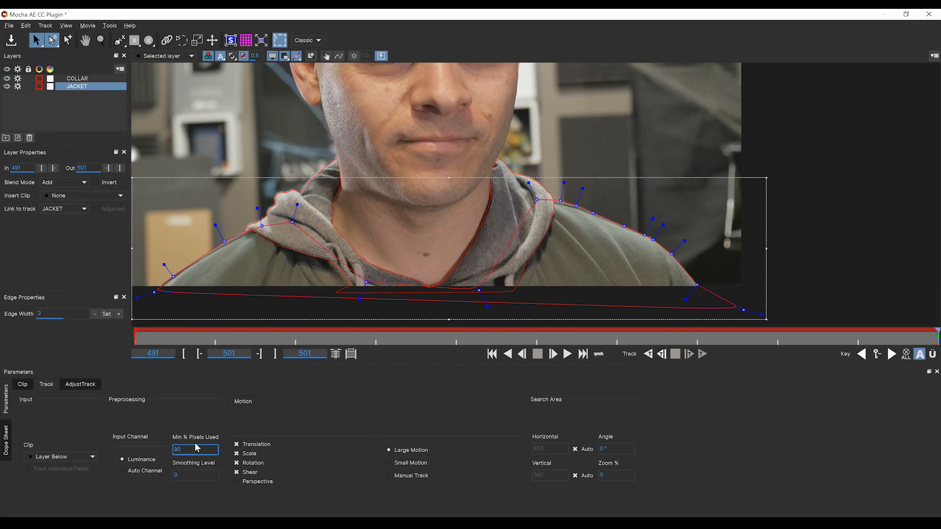
Track the JACKET shape backwards, then track the cheek Layer 4 shape forwards
click(648, 353)
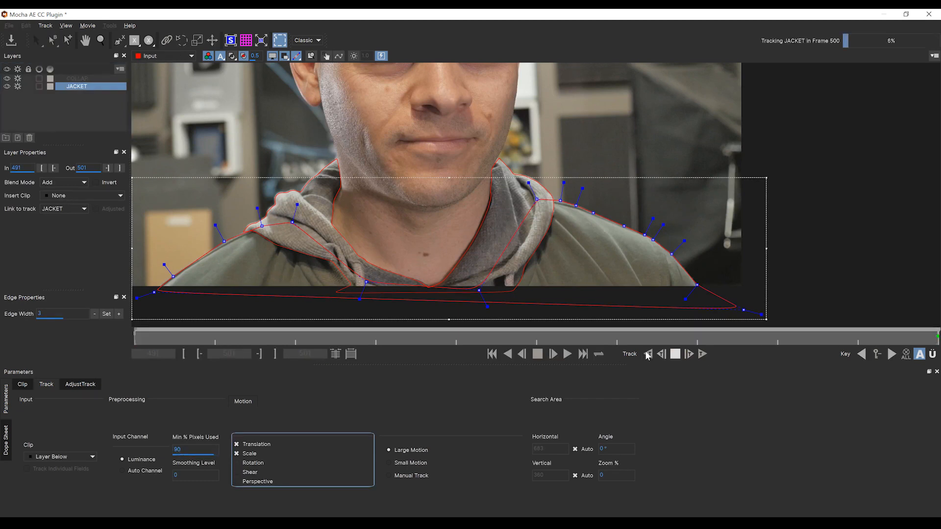
click(648, 353)
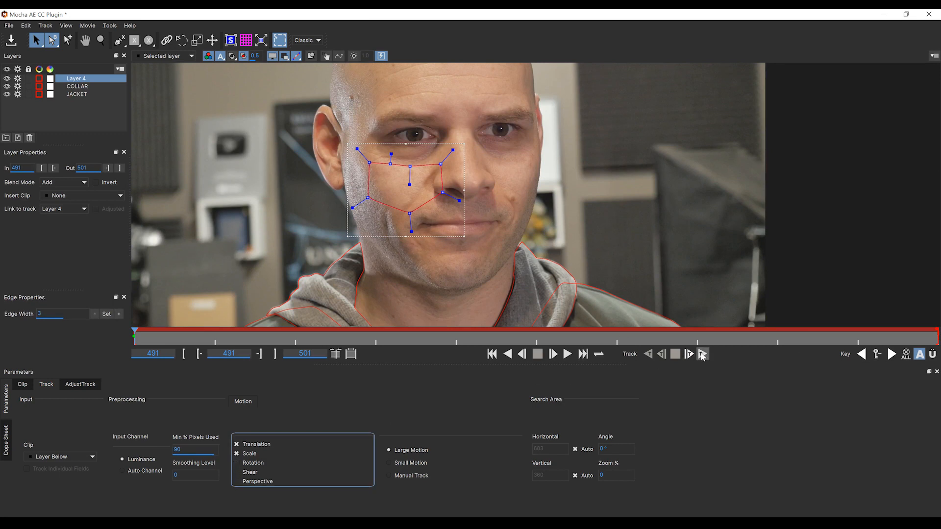
click(690, 354)
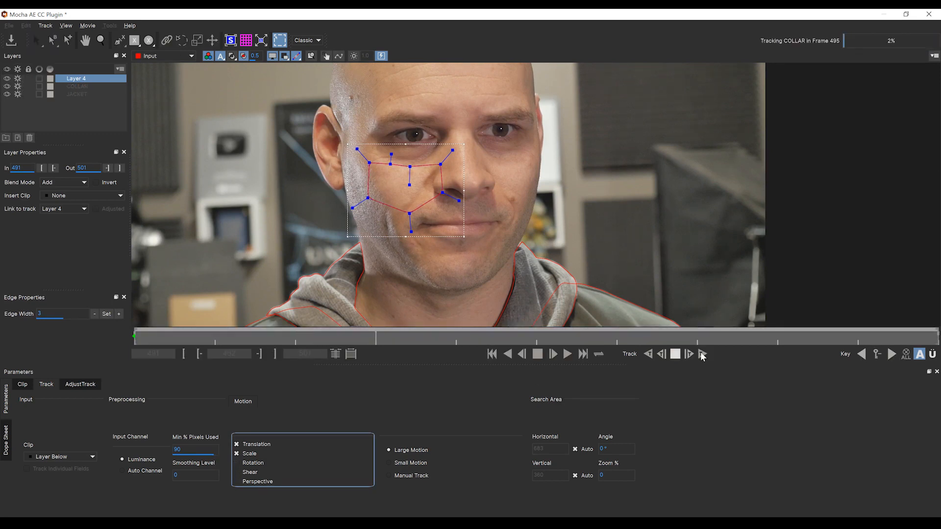
click(701, 353)
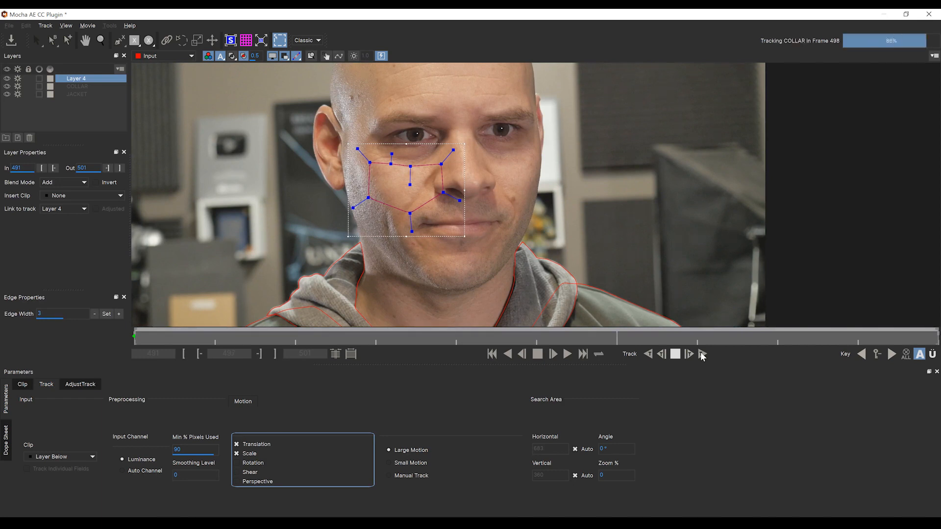
click(689, 354)
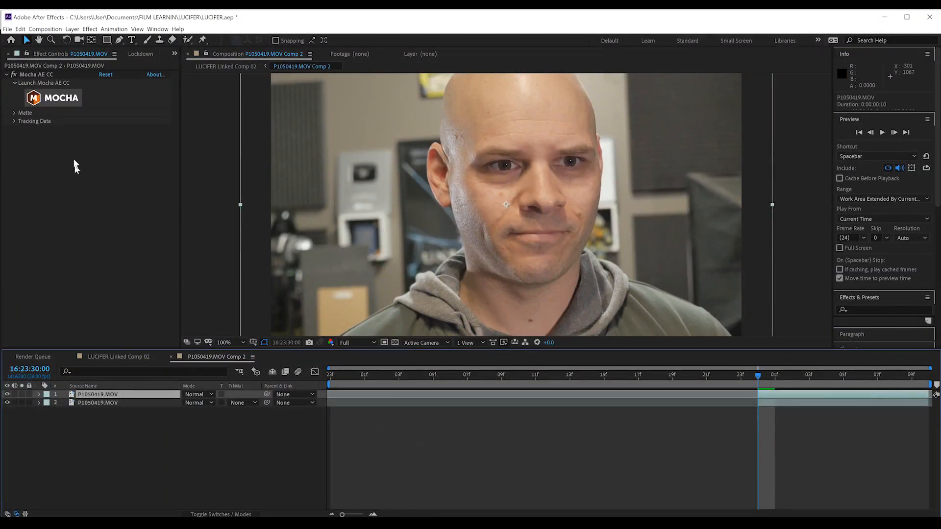
Matte the top clip to the collar and jacket shapes, preview, and re-show the lower clip
click(14, 113)
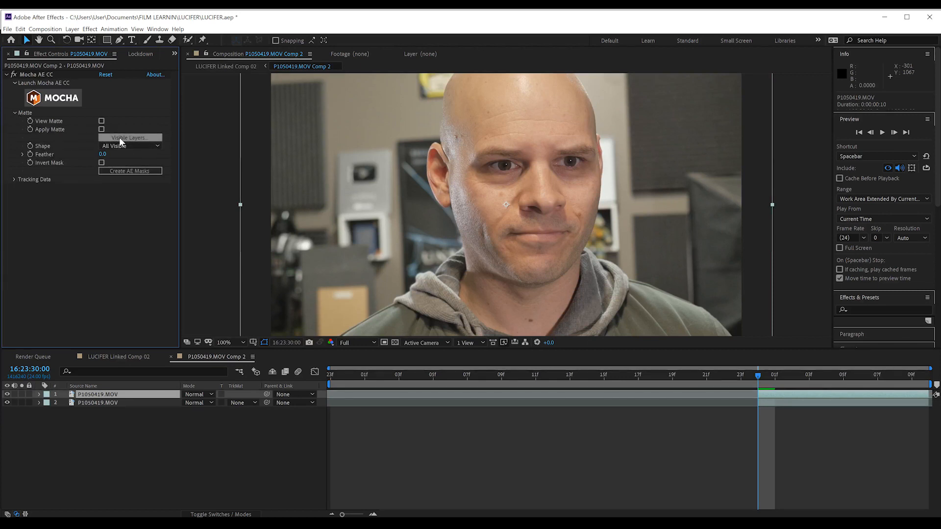
click(130, 146)
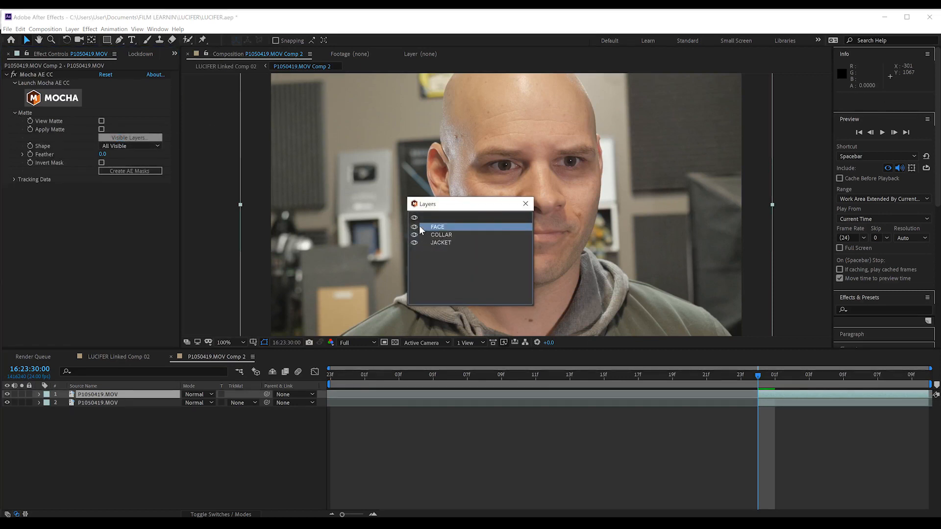
click(525, 204)
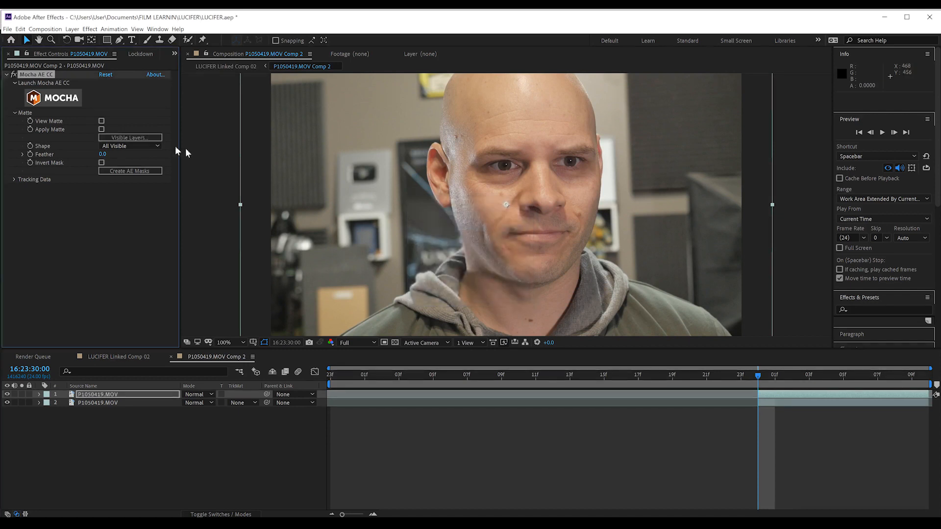
click(101, 129)
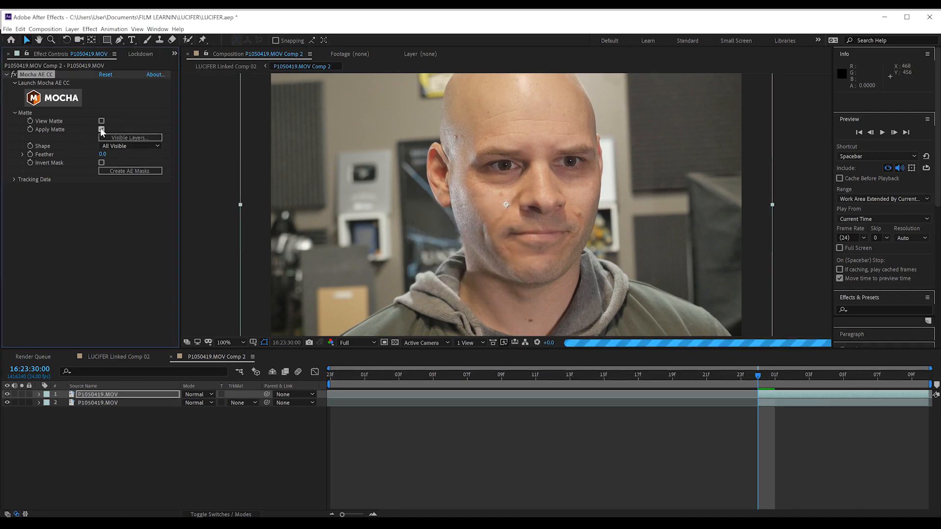
click(101, 129)
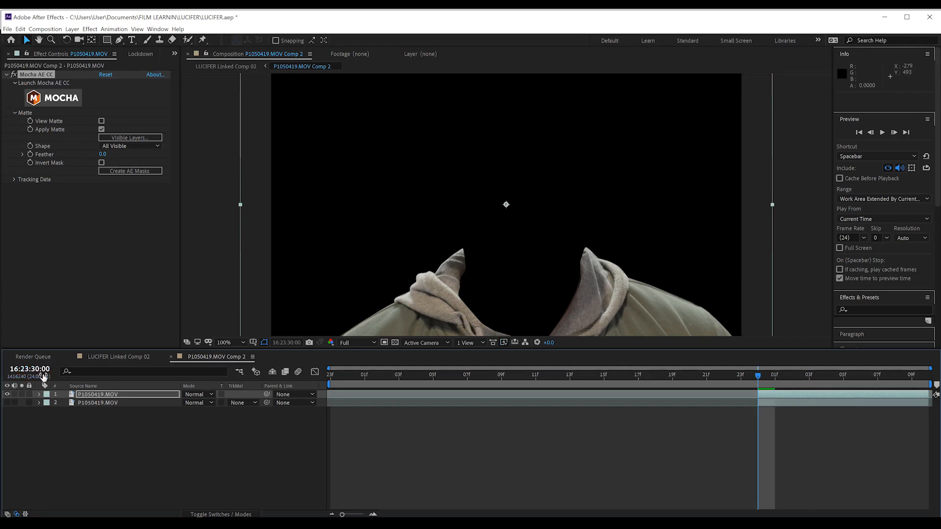
click(8, 394)
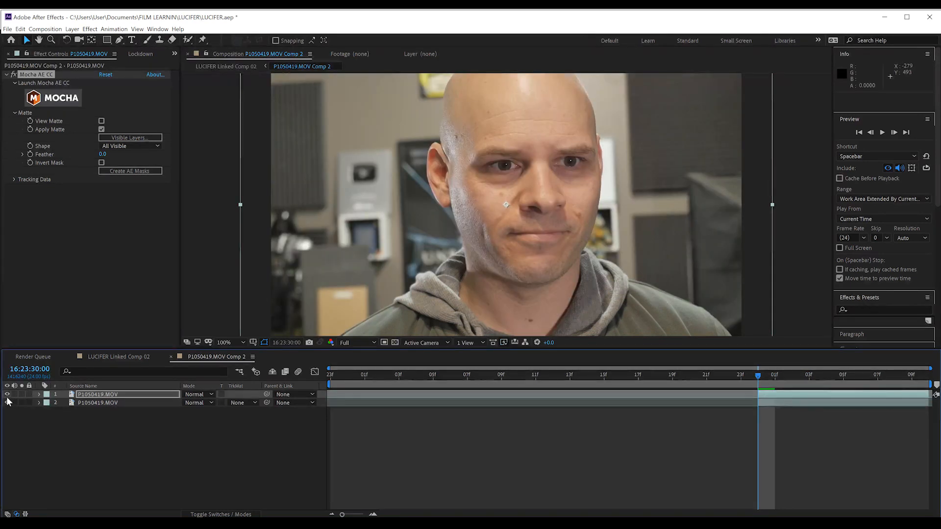
Add Null 2 and export the clip's Mocha face track data as a transform onto it
click(72, 28)
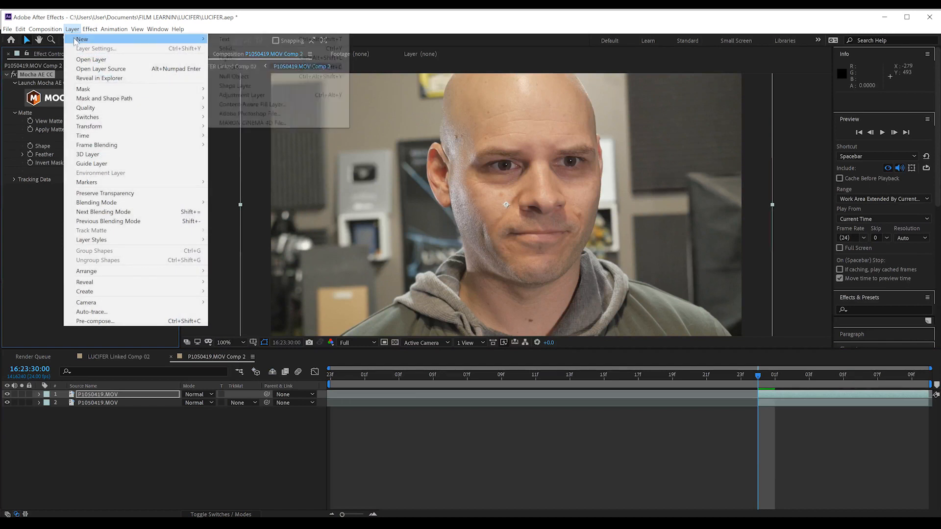
click(233, 77)
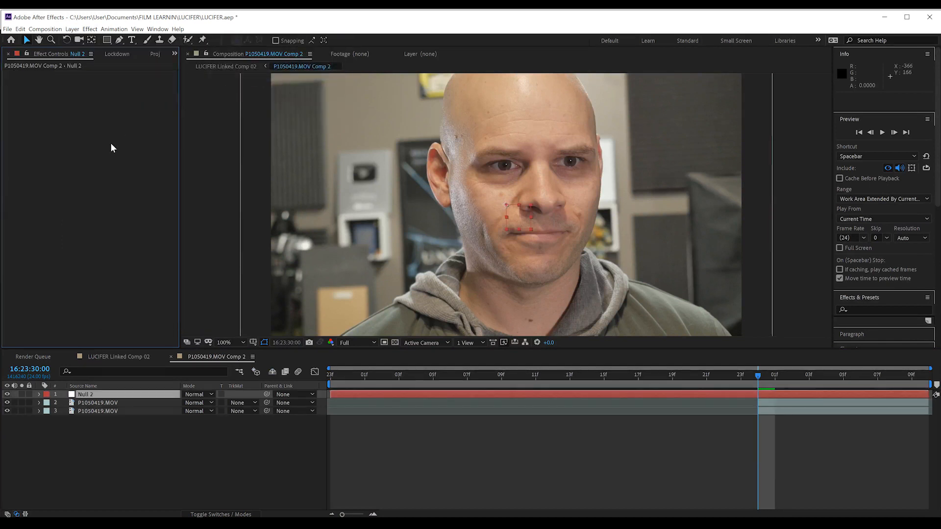
click(98, 403)
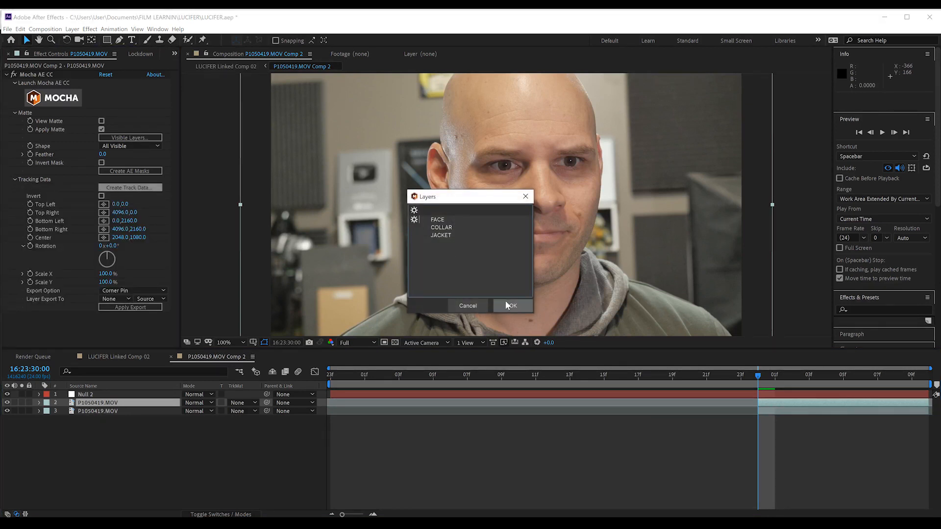
click(511, 305)
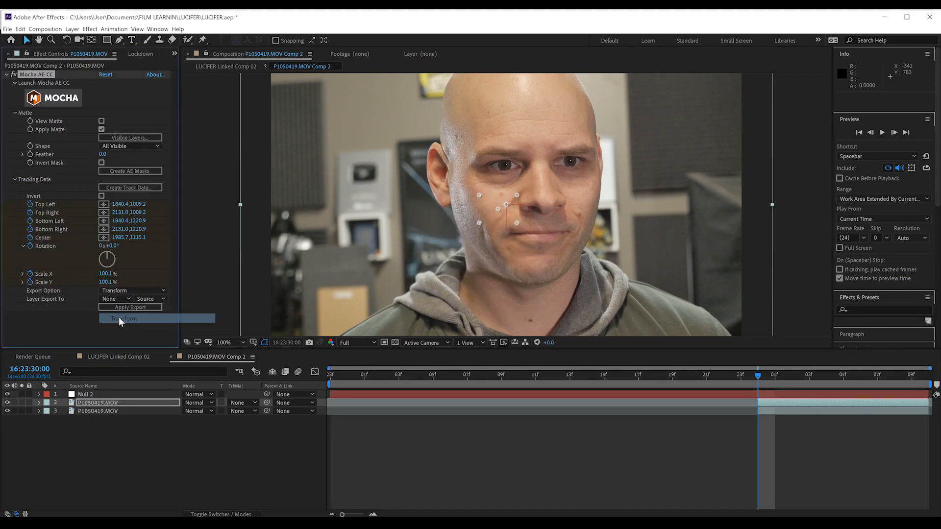
click(115, 299)
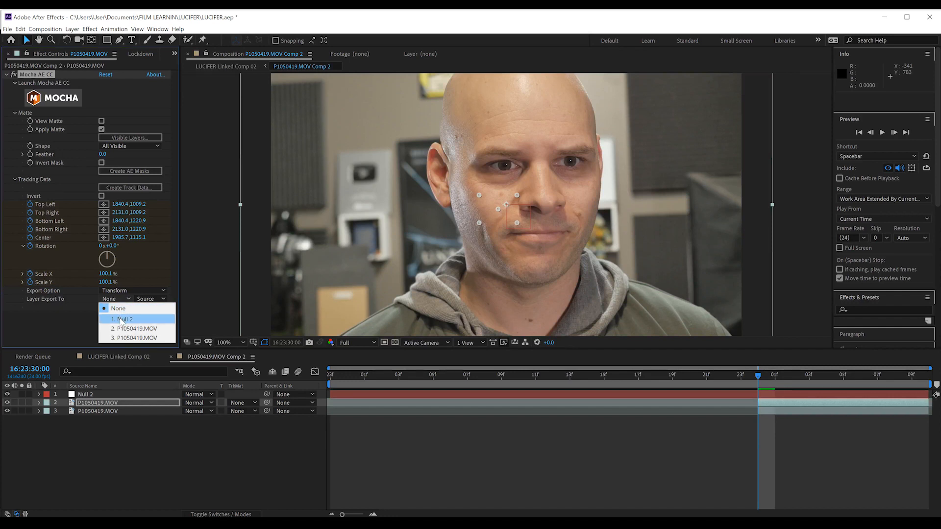
click(121, 319)
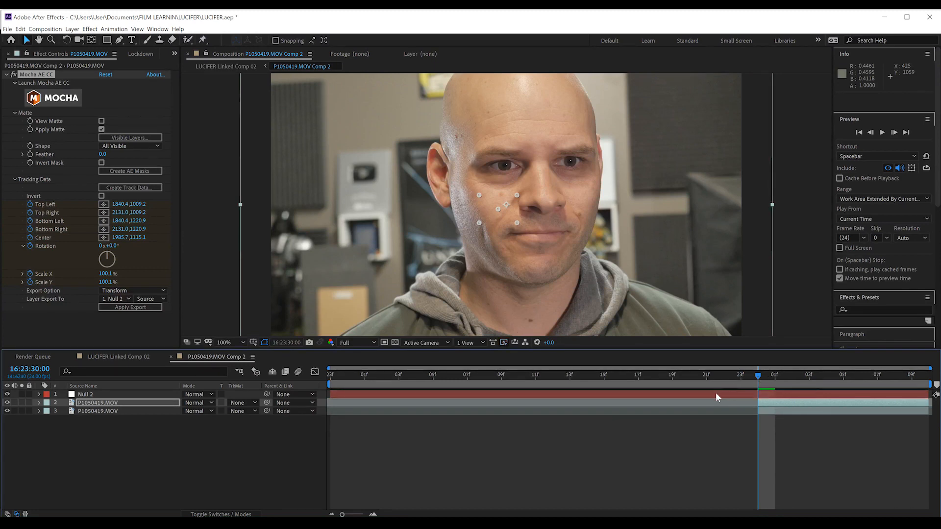
mouse_move(470, 244)
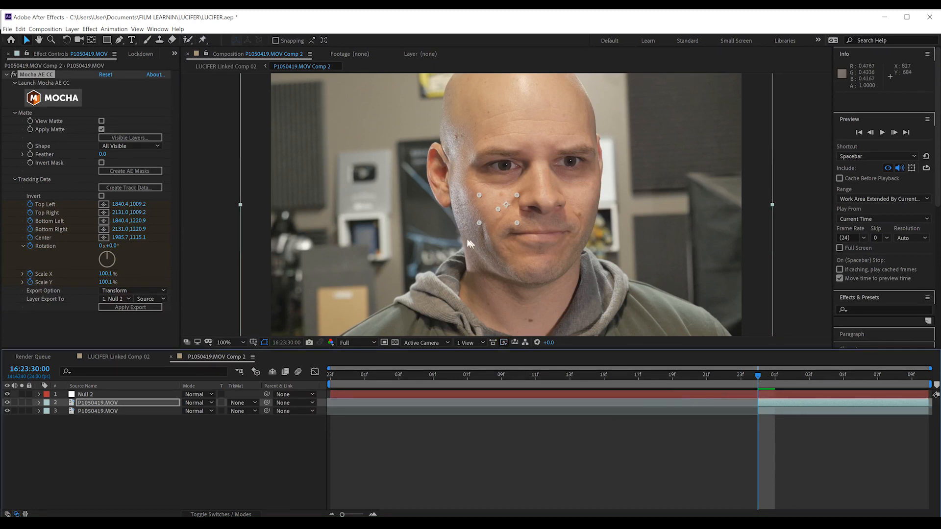
mouse_move(468, 233)
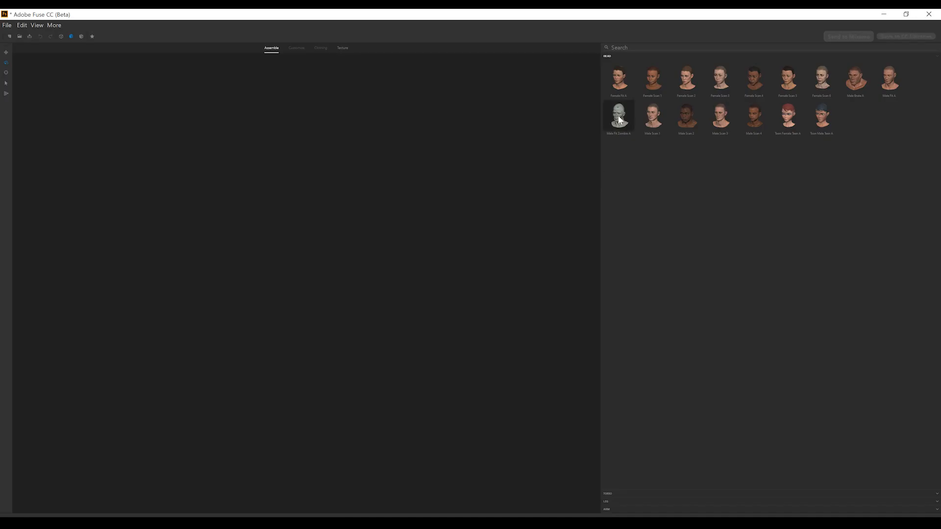
Choose the zombie head and a torso for the character, then return to Assemble
click(618, 114)
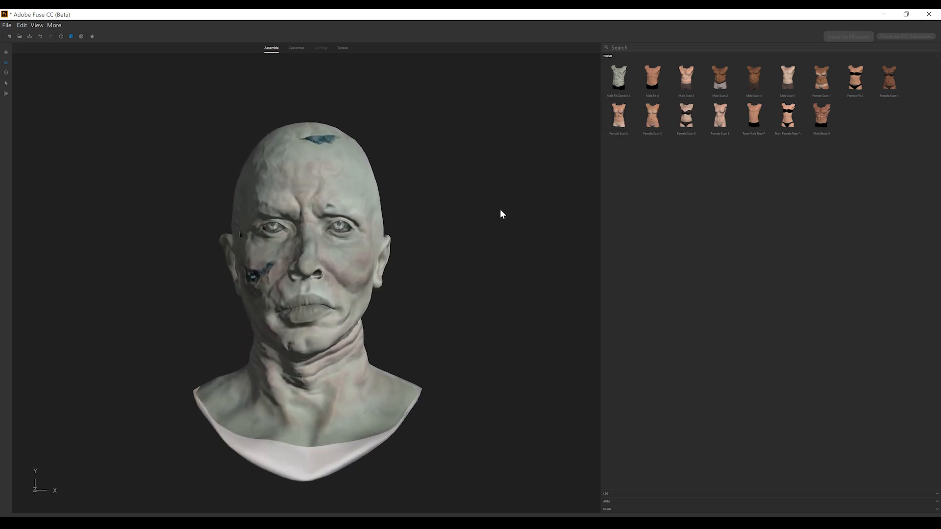
click(296, 48)
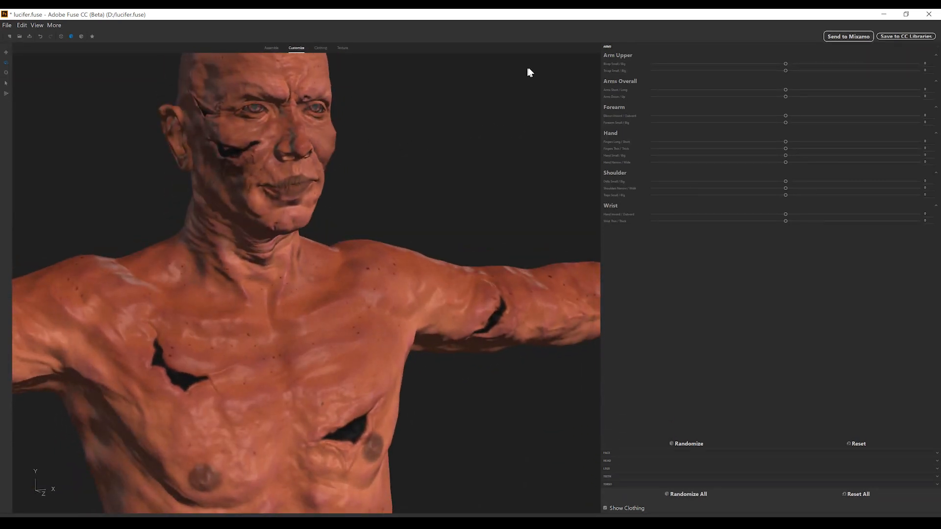
click(271, 48)
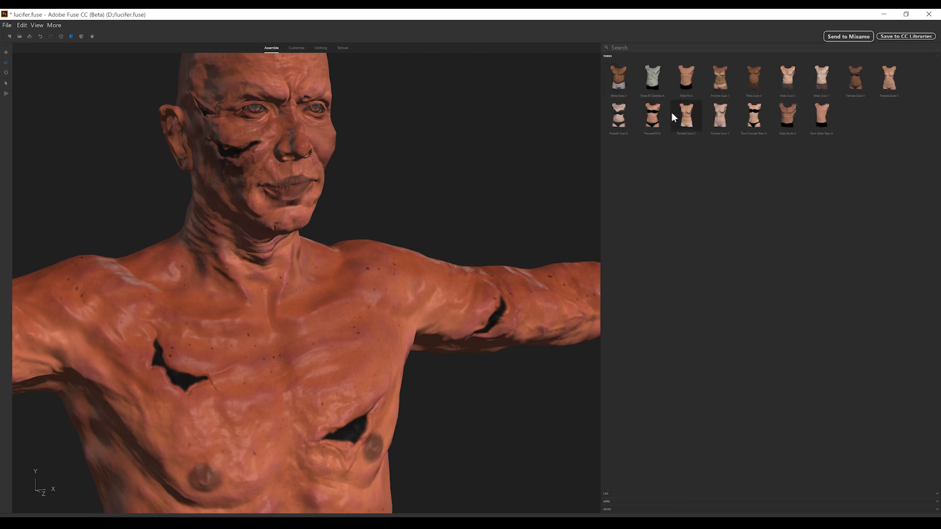
mouse_move(738, 210)
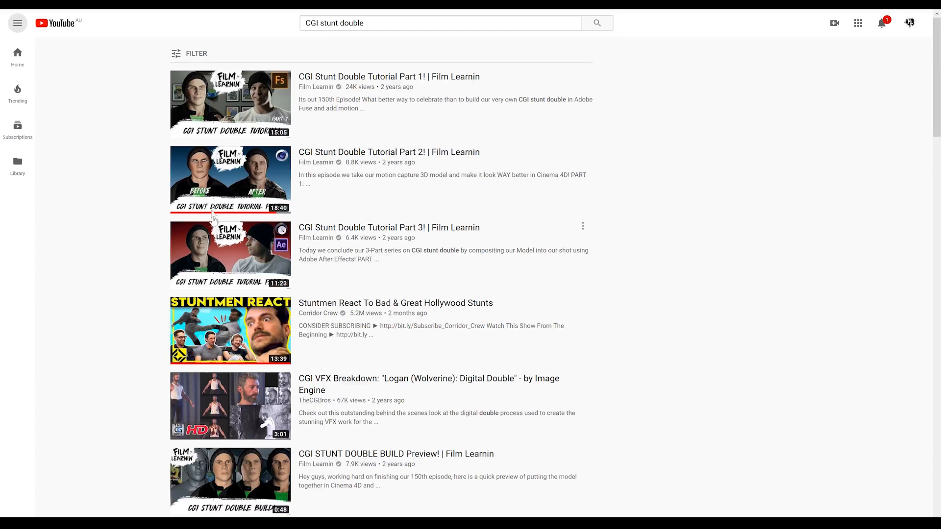
mouse_move(559, 283)
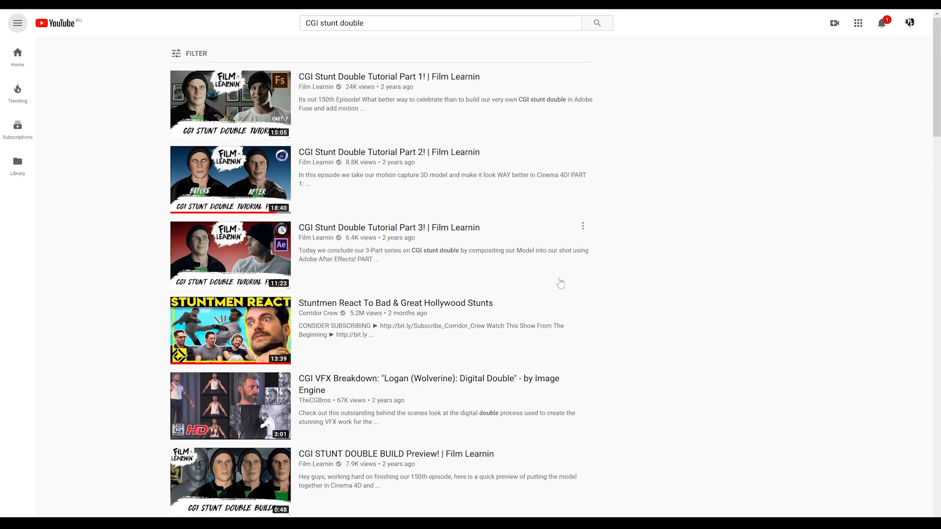
mouse_move(494, 127)
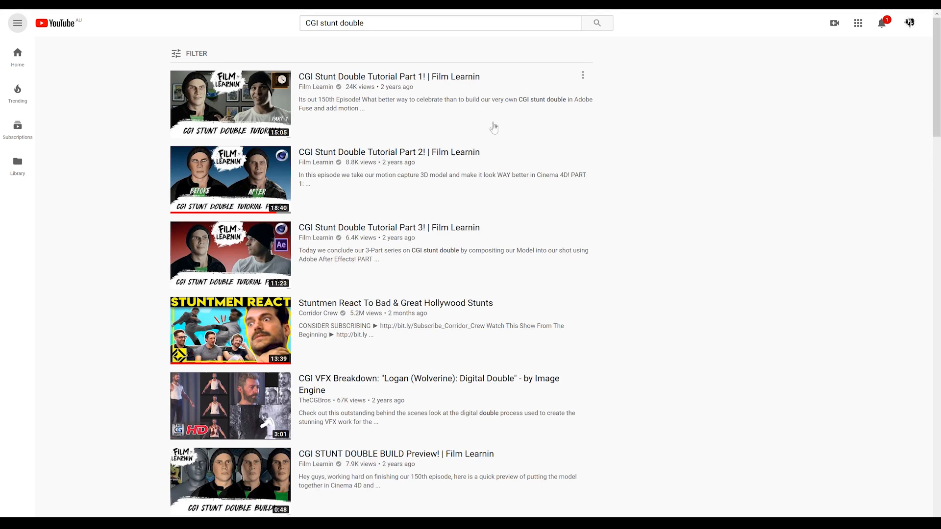
mouse_move(475, 246)
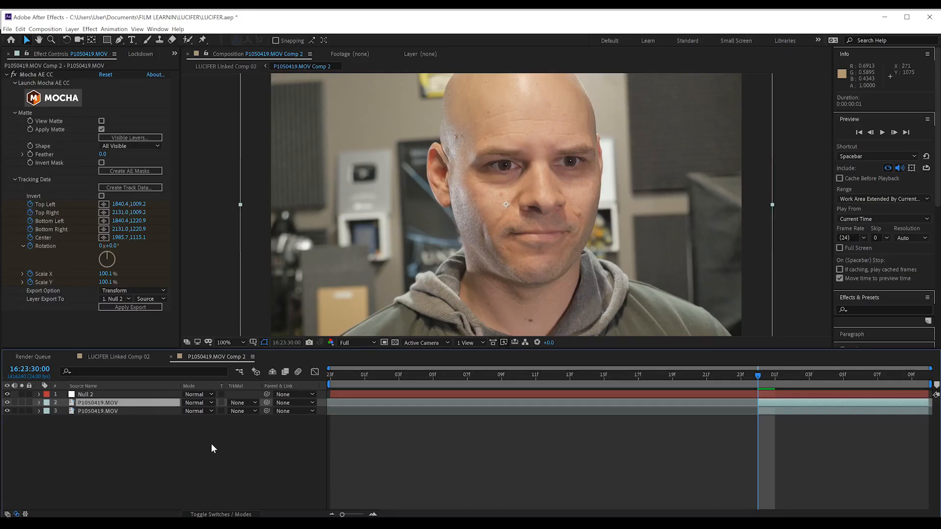
mouse_move(357, 211)
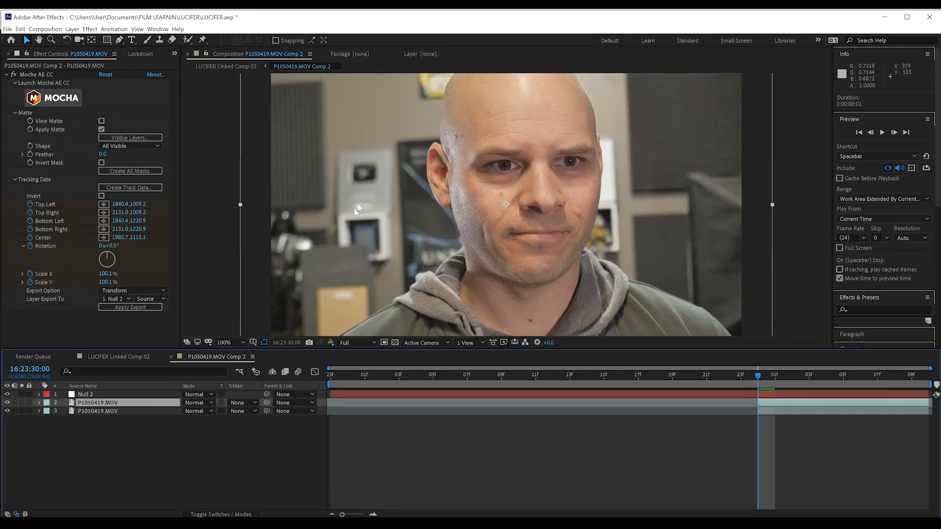
mouse_move(570, 291)
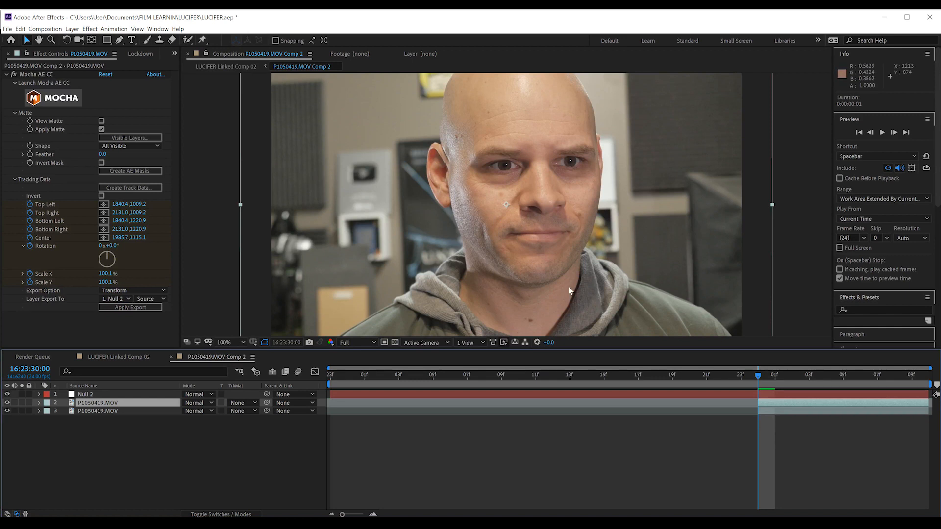
mouse_move(441, 432)
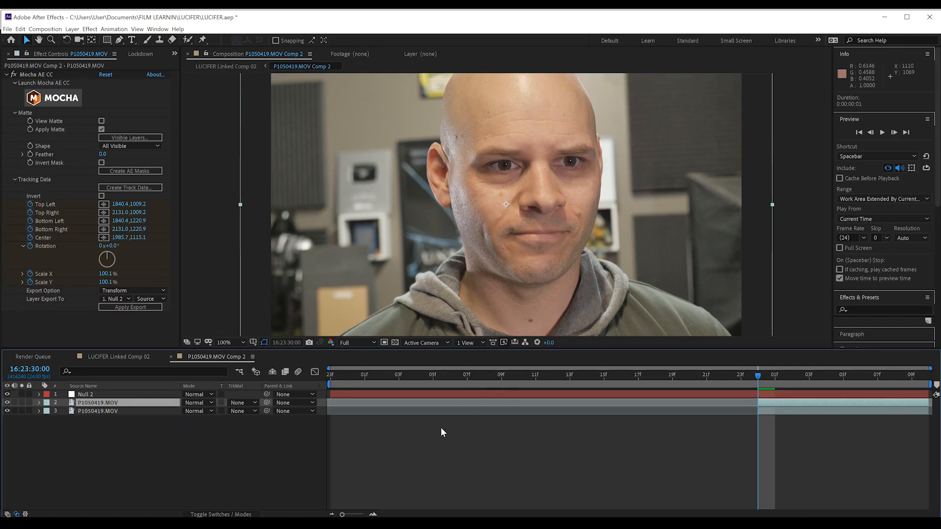
Queue P1050419.MOV Comp 2 to render as a PNG Sequence with RGB + Alpha
click(32, 356)
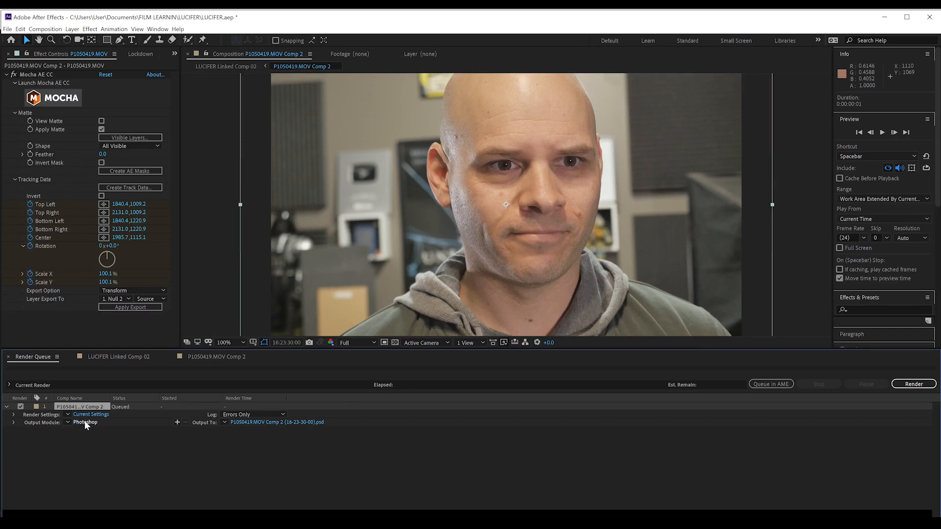
click(86, 422)
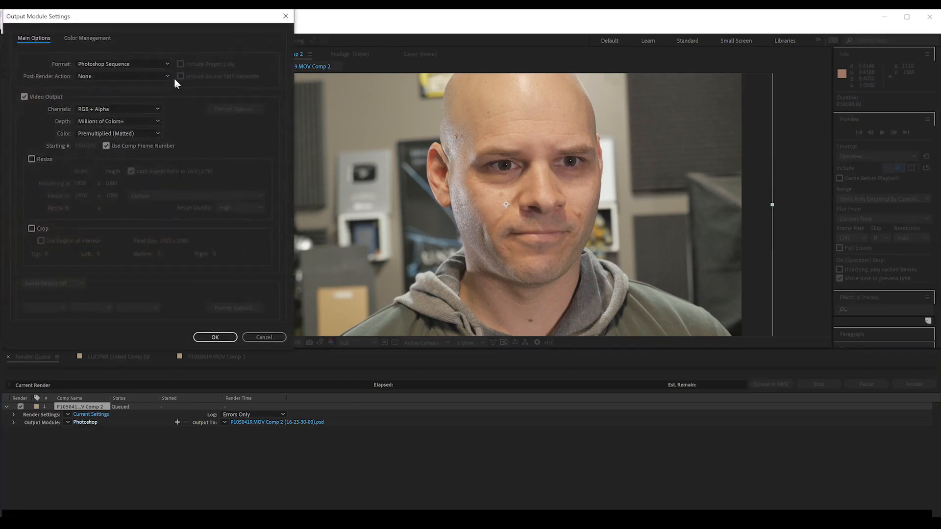
click(123, 63)
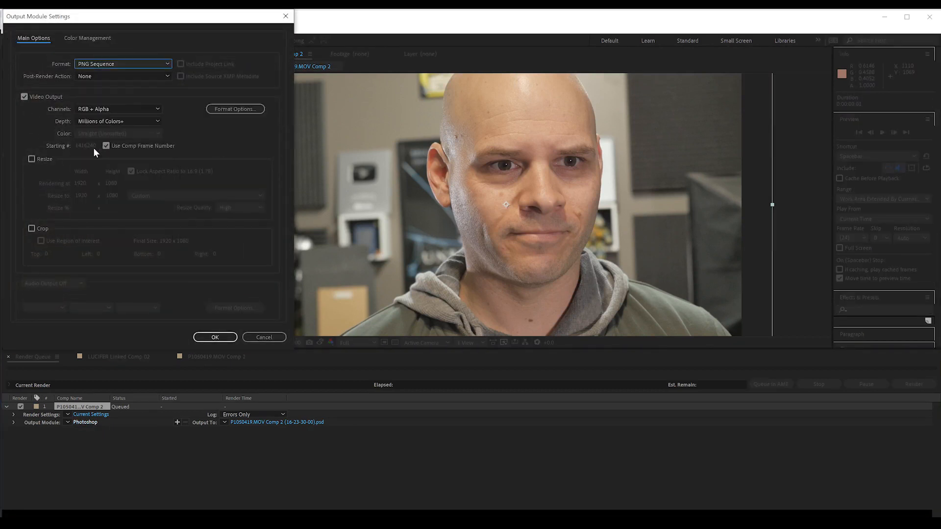
click(214, 337)
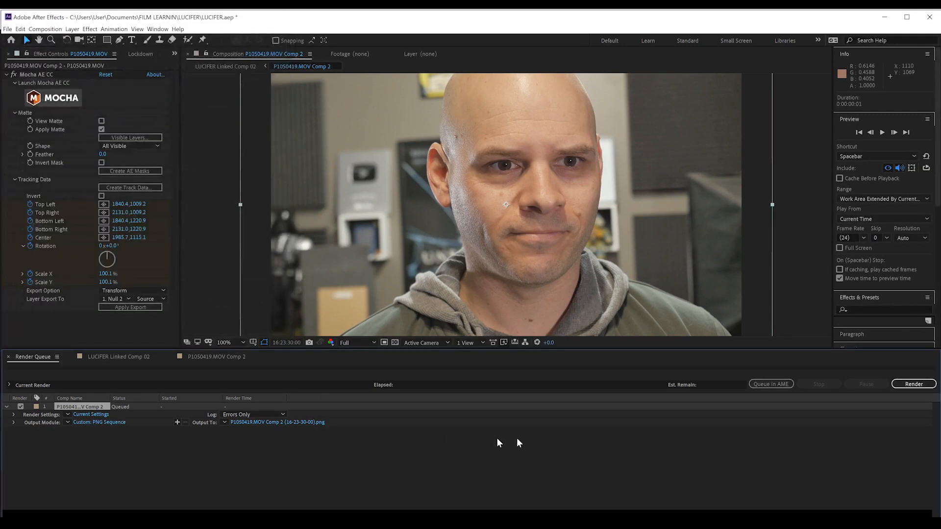
click(913, 384)
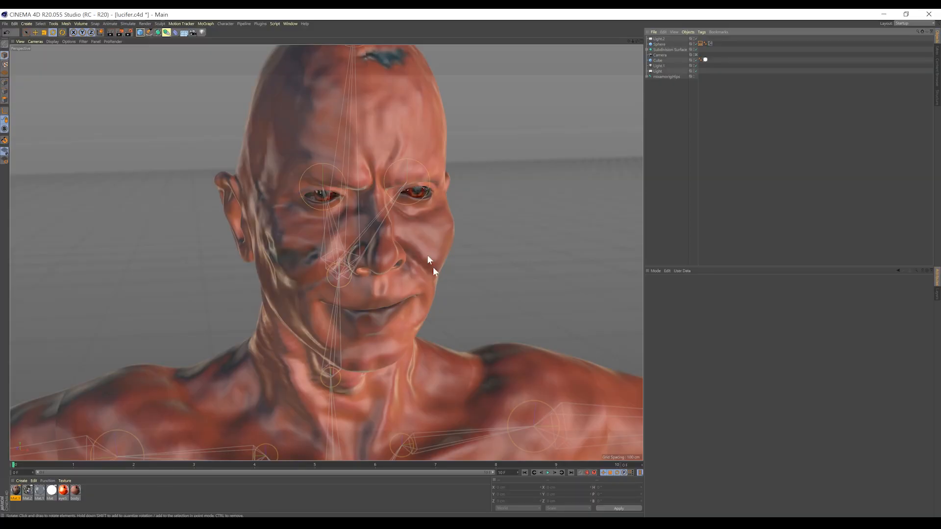
mouse_move(564, 376)
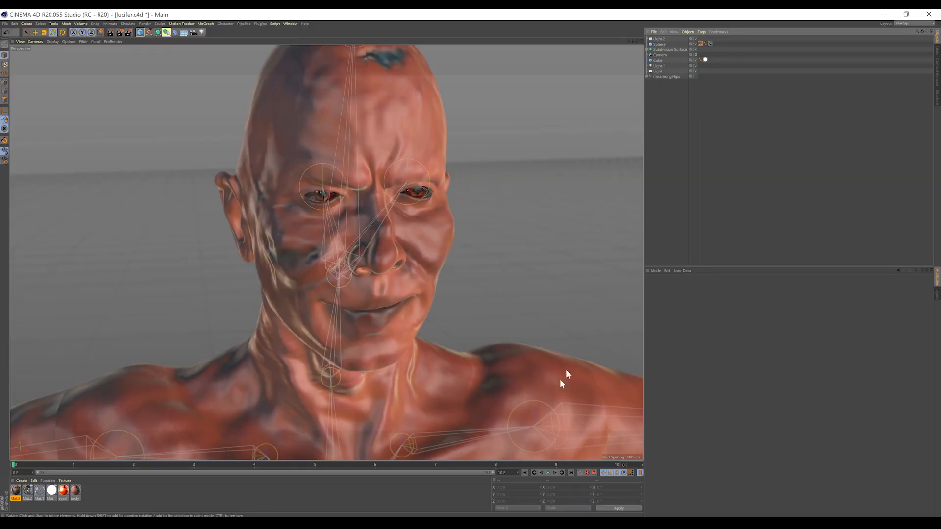
mouse_move(413, 274)
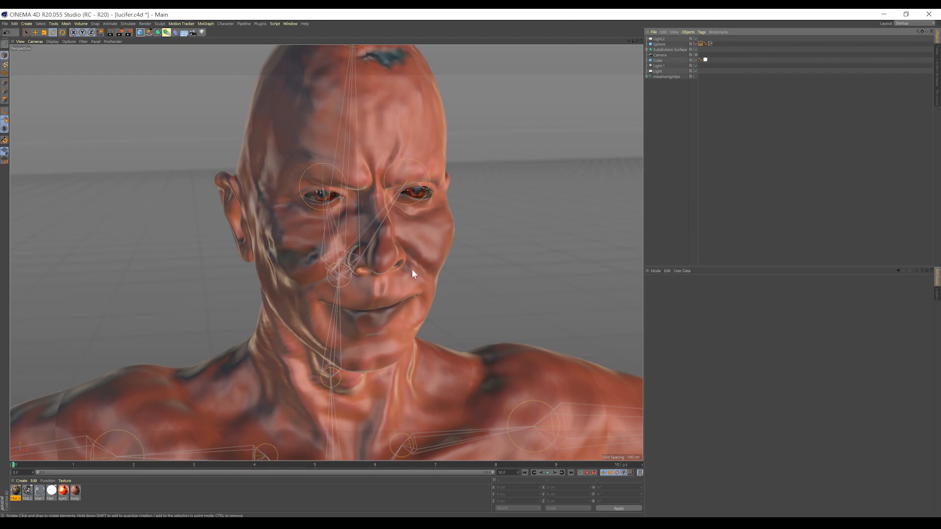
mouse_move(266, 166)
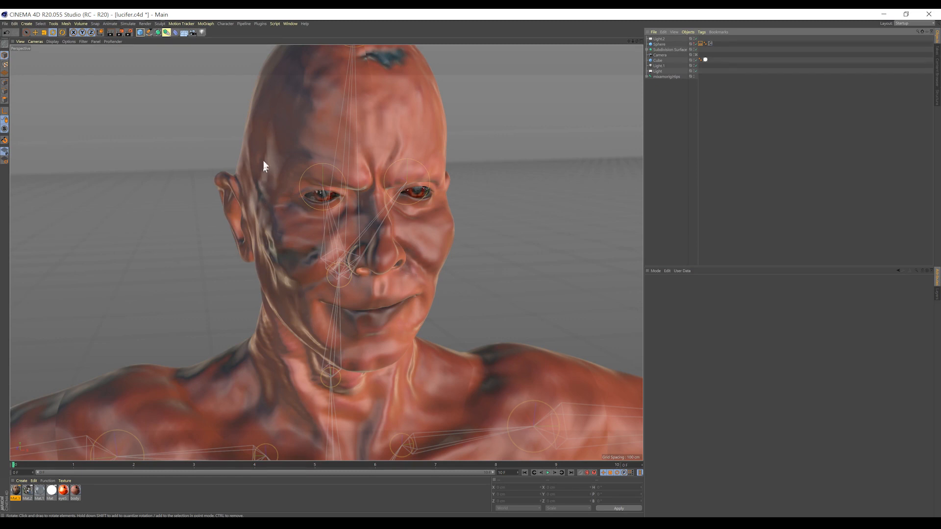
mouse_move(217, 94)
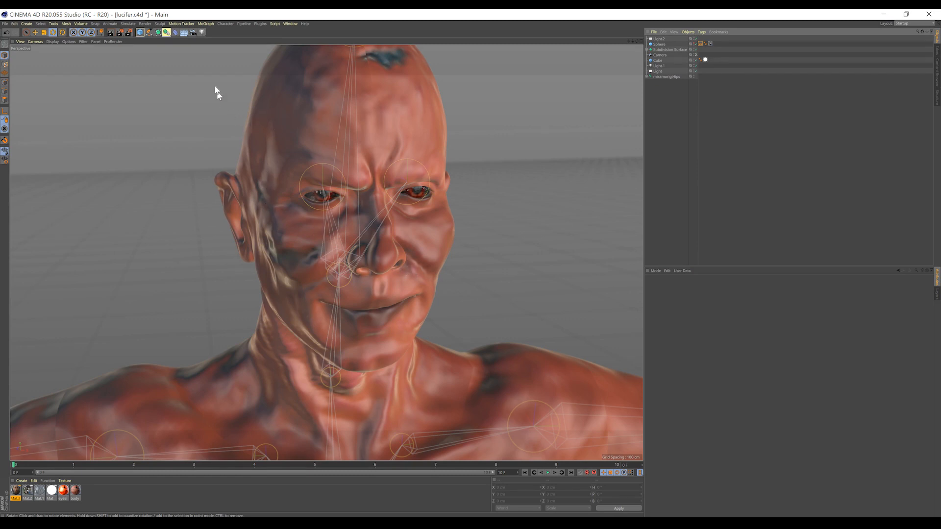
Add a Background object and apply a new material textured with LUCIFER.png to it
click(185, 32)
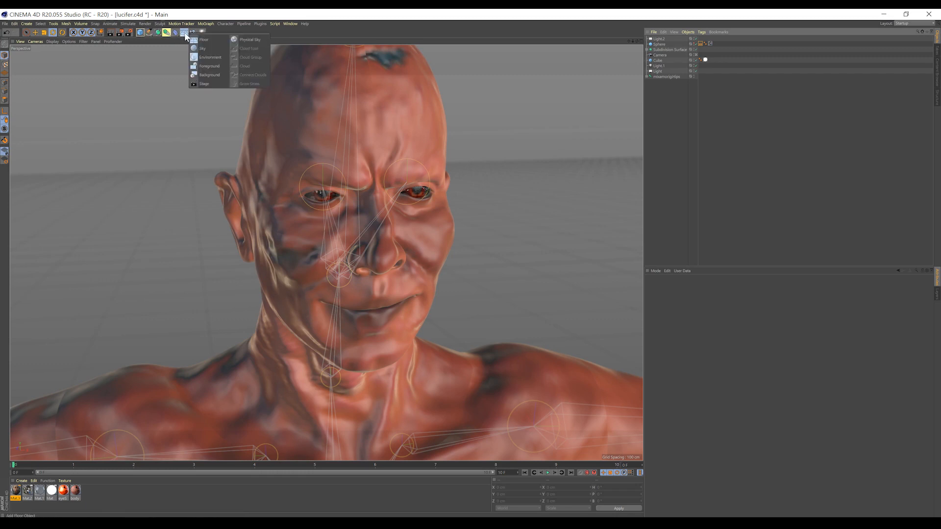
click(210, 74)
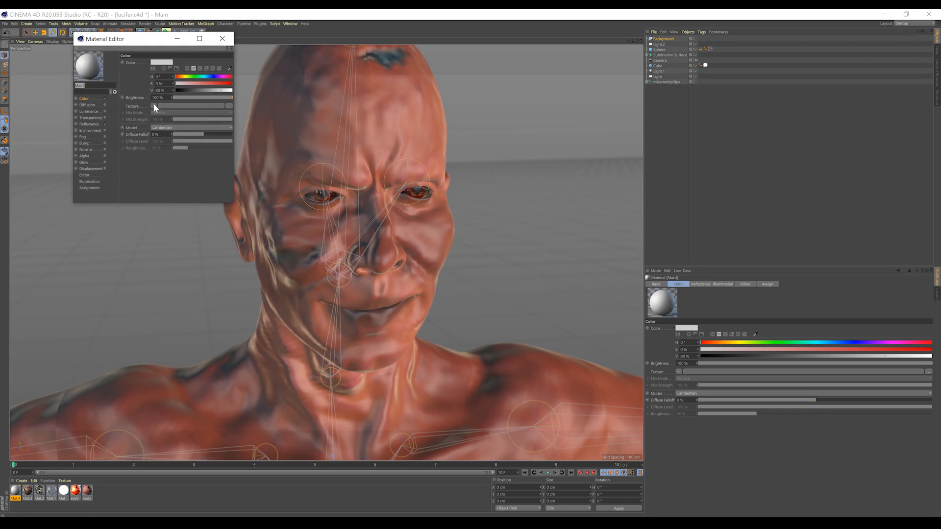
click(230, 106)
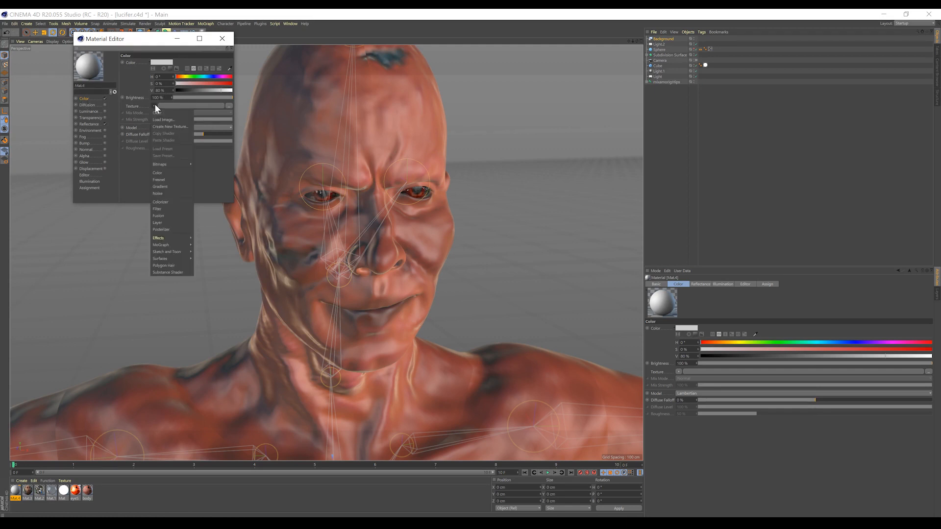
click(163, 120)
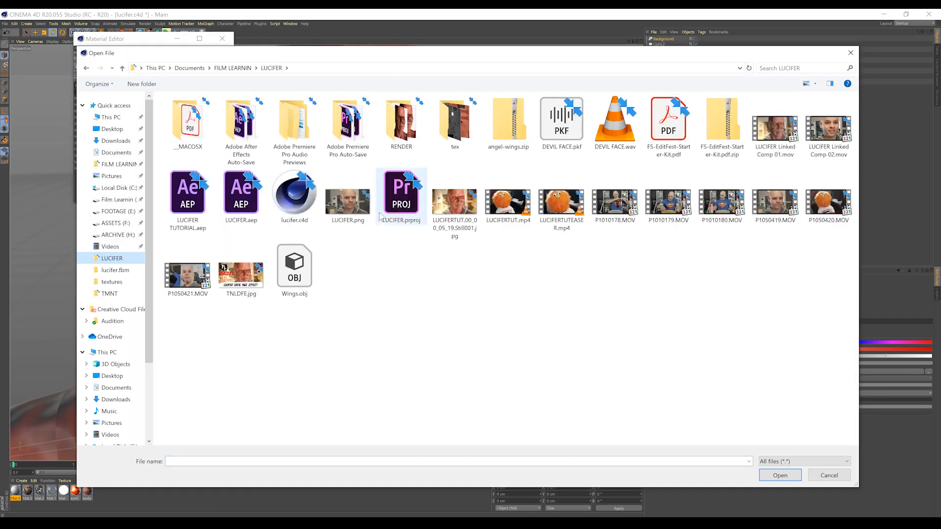
click(779, 476)
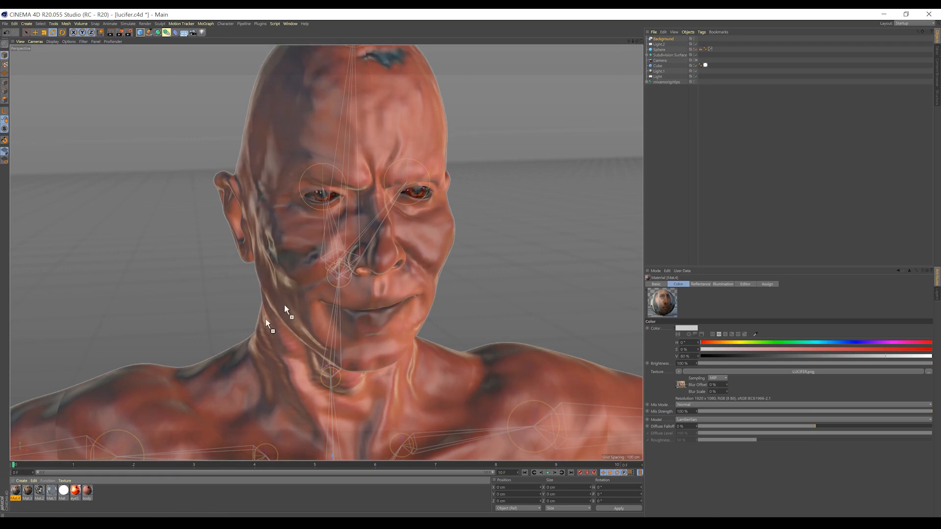
click(663, 38)
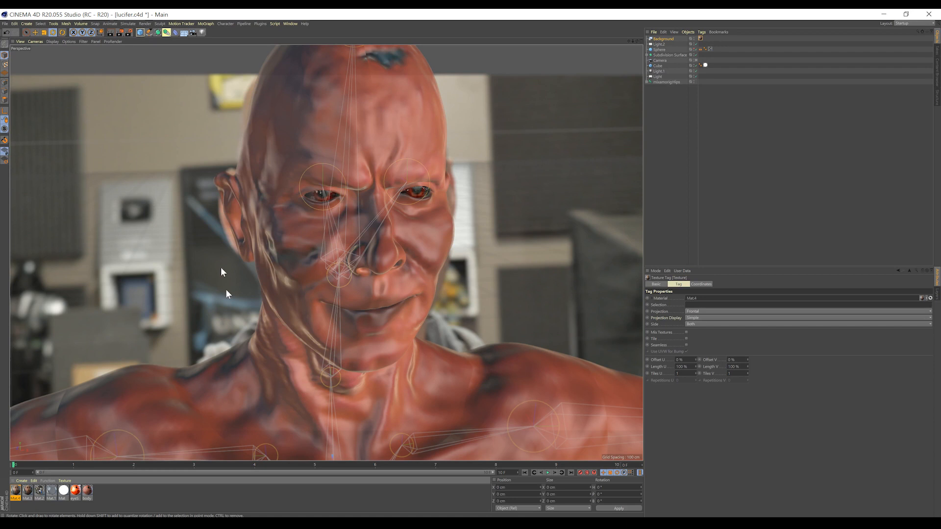
Select the scene Light object to give it an Area type with soft shadow maps
click(647, 83)
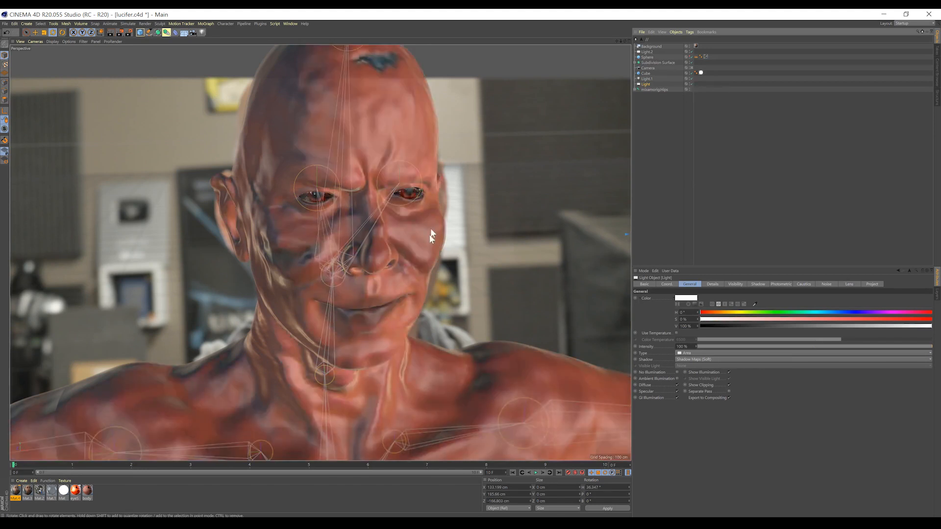
mouse_move(412, 161)
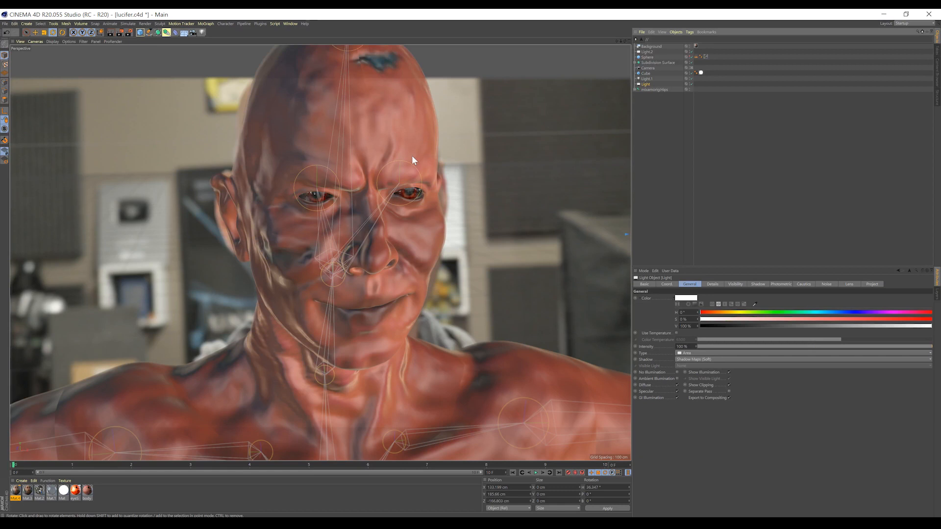
mouse_move(434, 193)
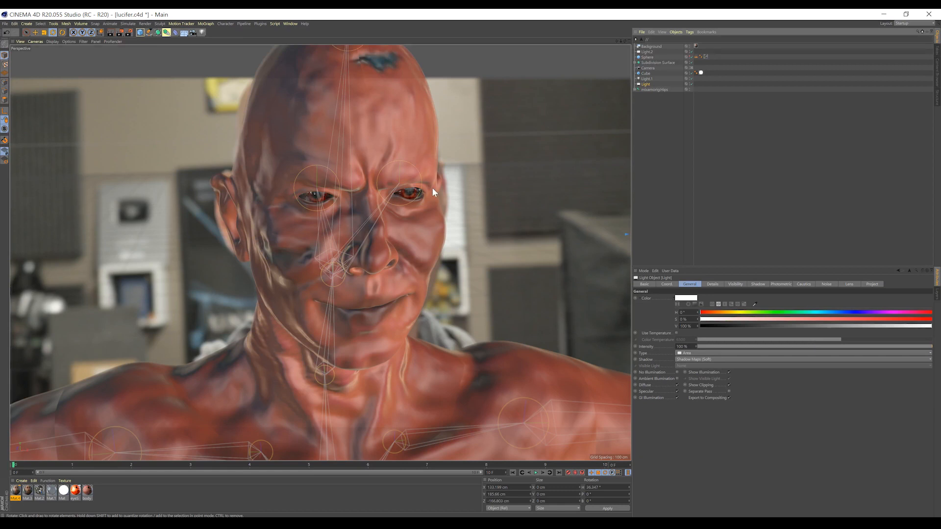
mouse_move(402, 208)
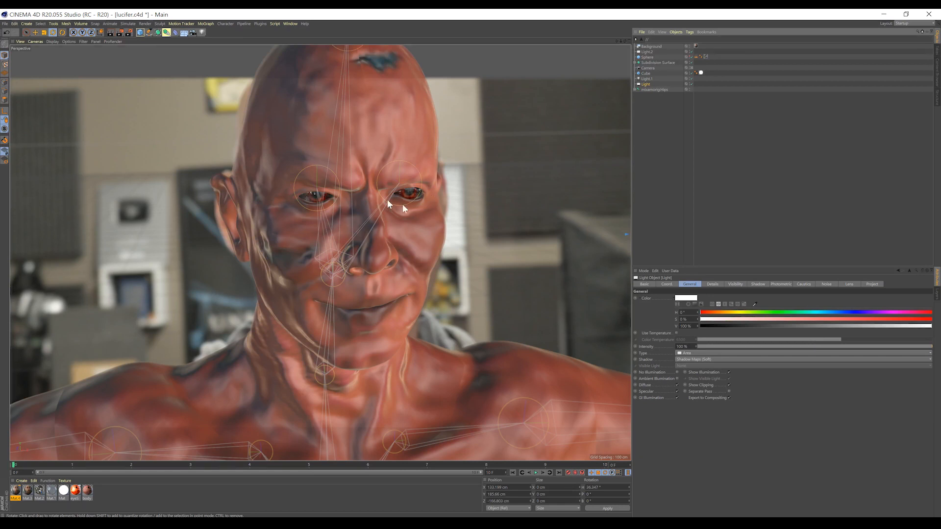
mouse_move(604, 130)
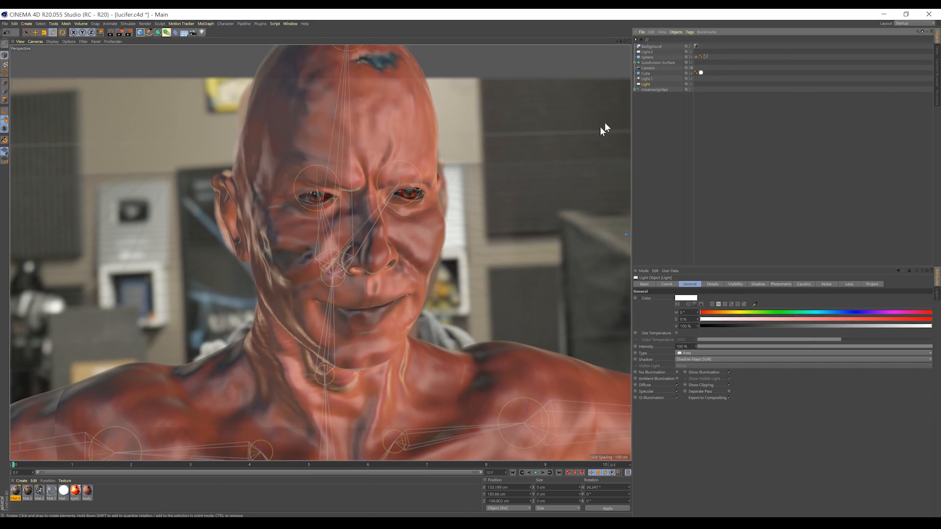
Expand the figure group and select its Body mesh for inspection
click(635, 62)
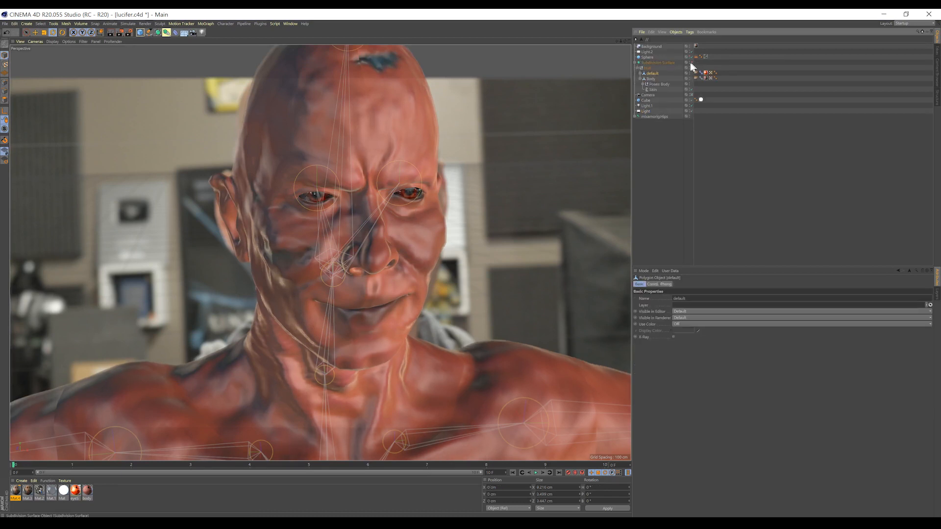
click(651, 79)
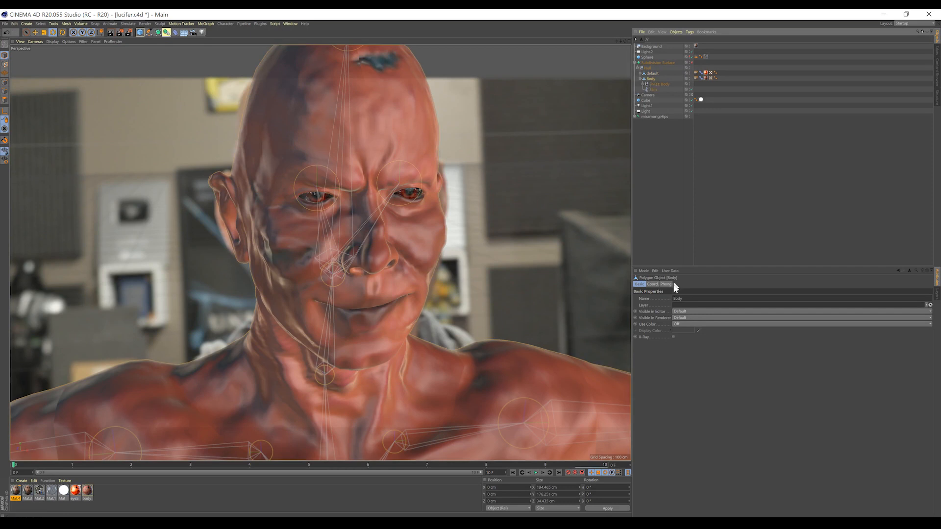
click(674, 336)
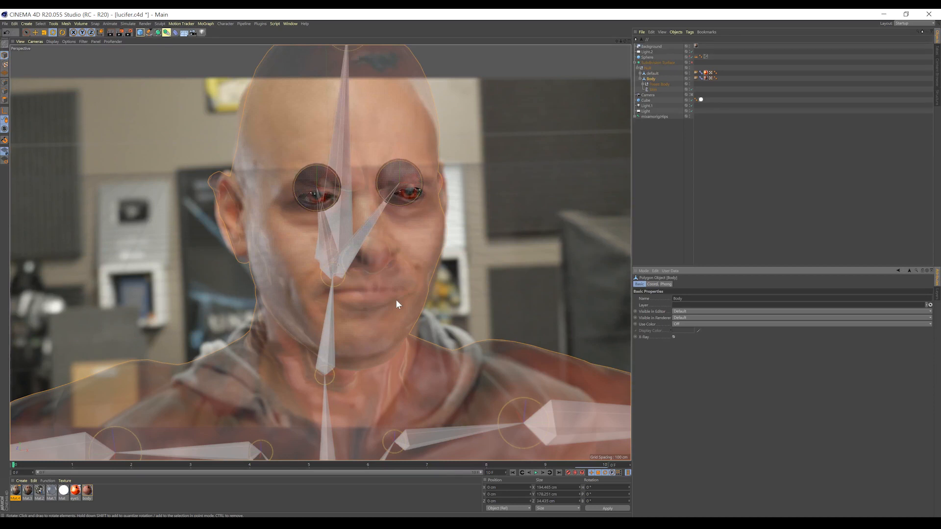
mouse_move(674, 342)
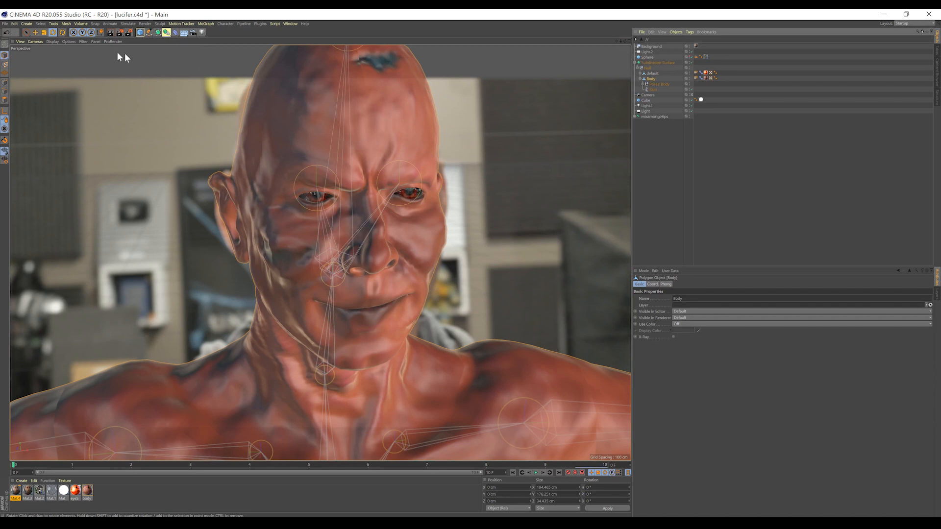
mouse_move(86, 44)
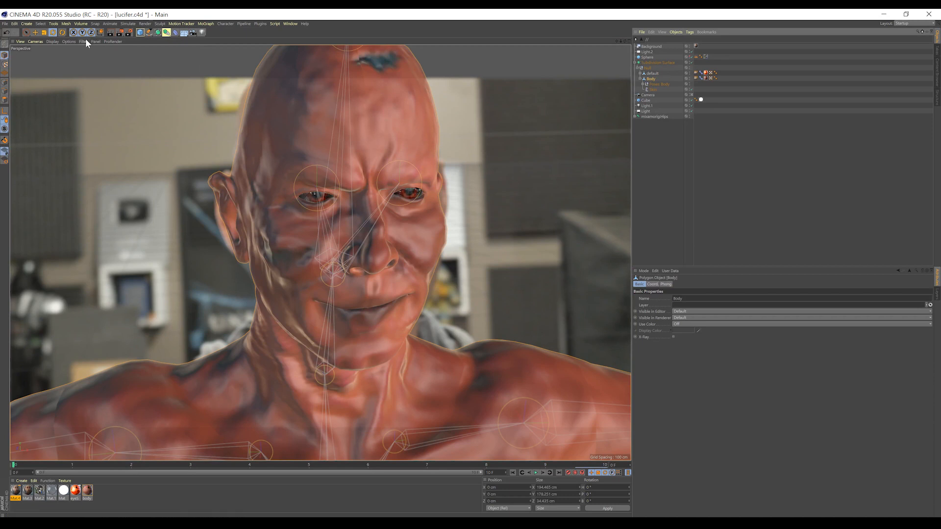
Open Render Settings' Save section for 8-bit TIF output with an alpha channel
click(144, 32)
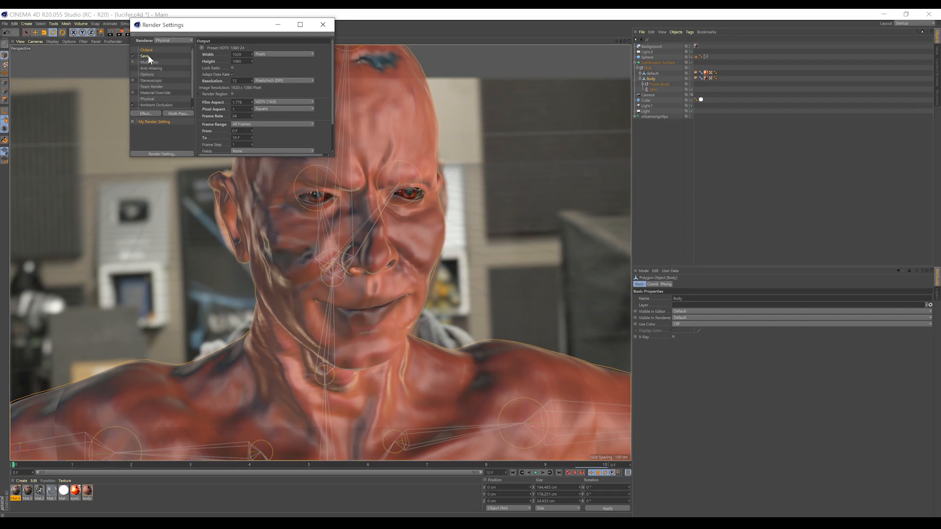
click(145, 56)
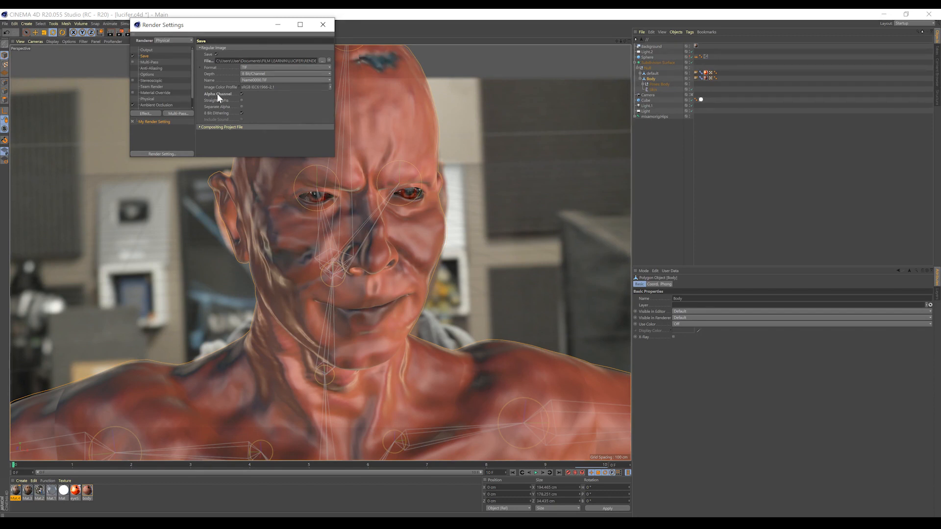
mouse_move(168, 47)
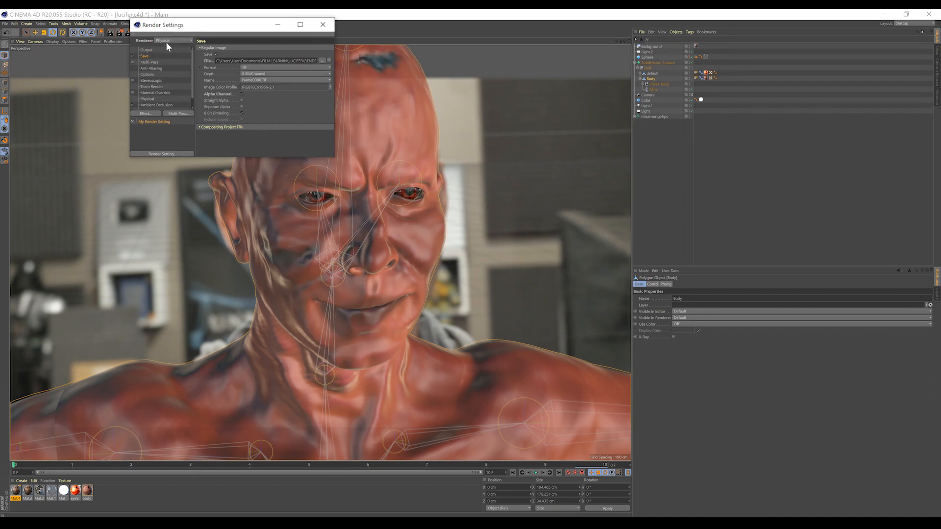
mouse_move(525, 351)
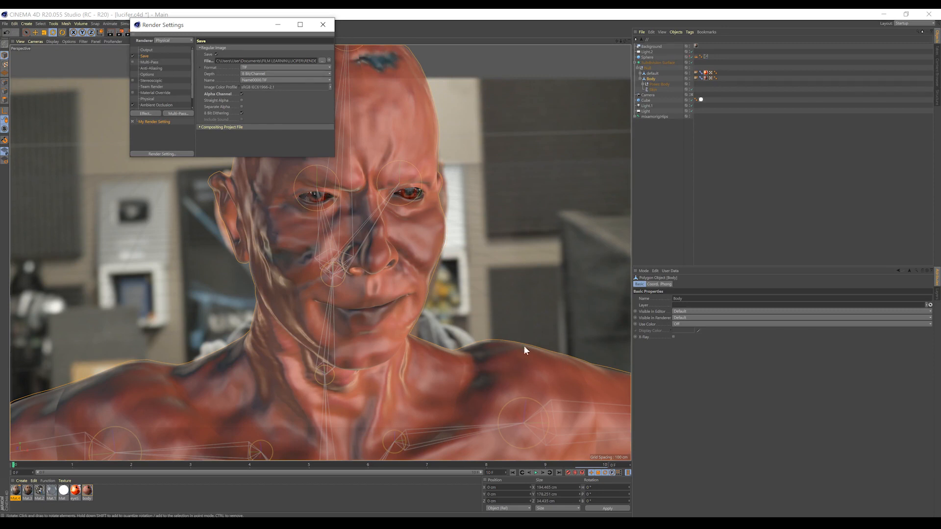
mouse_move(324, 24)
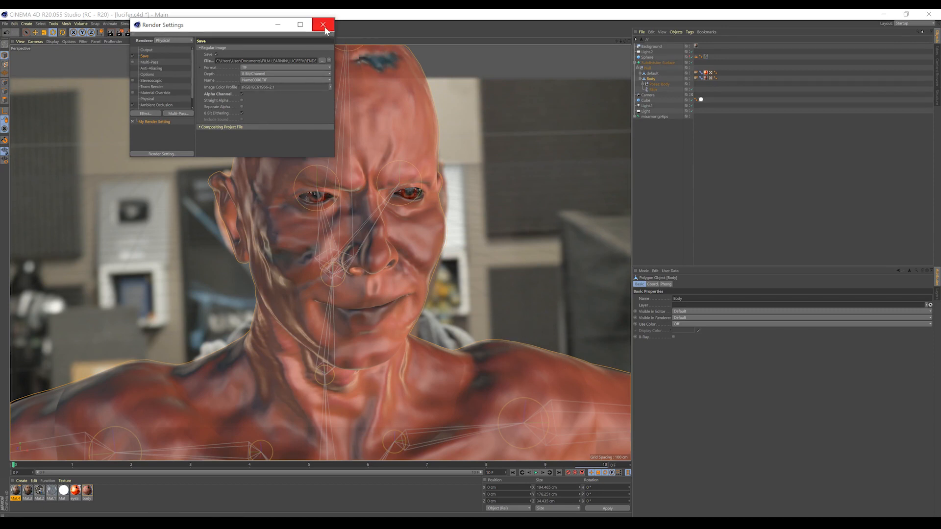
mouse_move(324, 25)
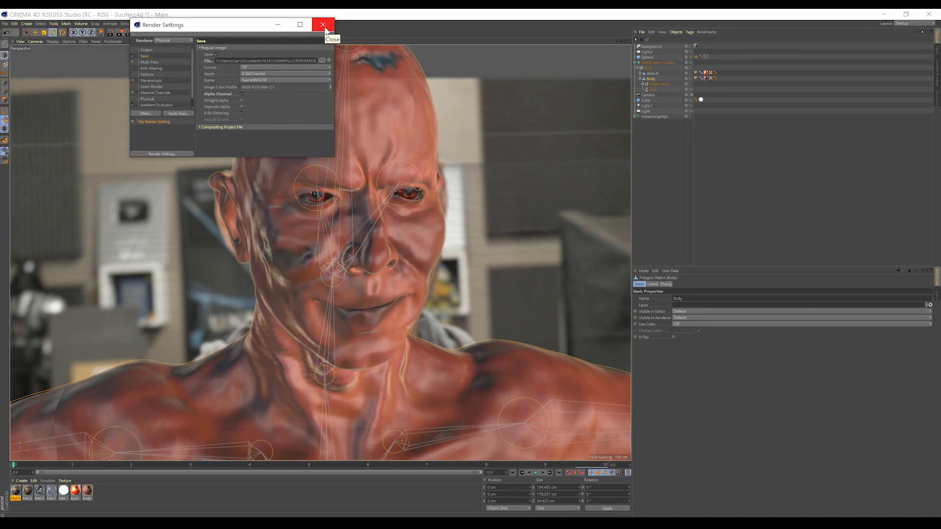
mouse_move(324, 24)
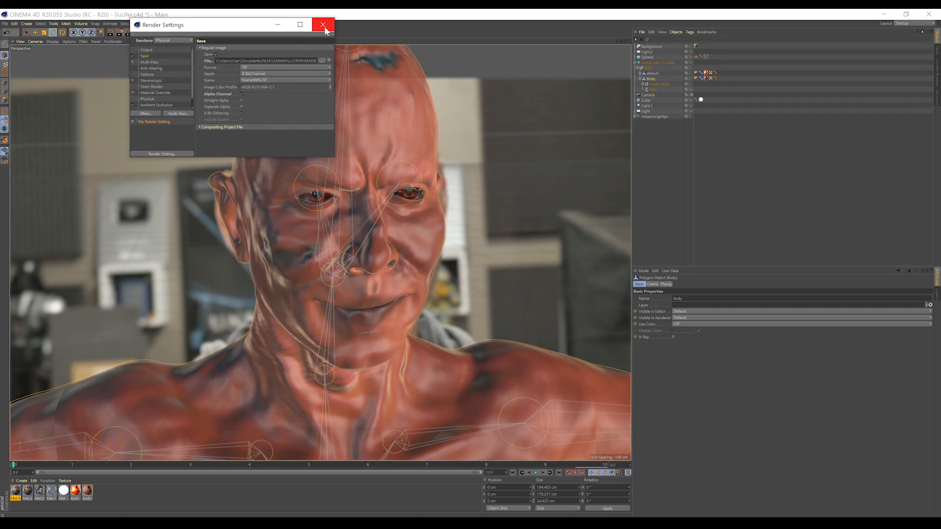
Close Render Settings, hide the background footage, then play and stop the head animation
click(323, 25)
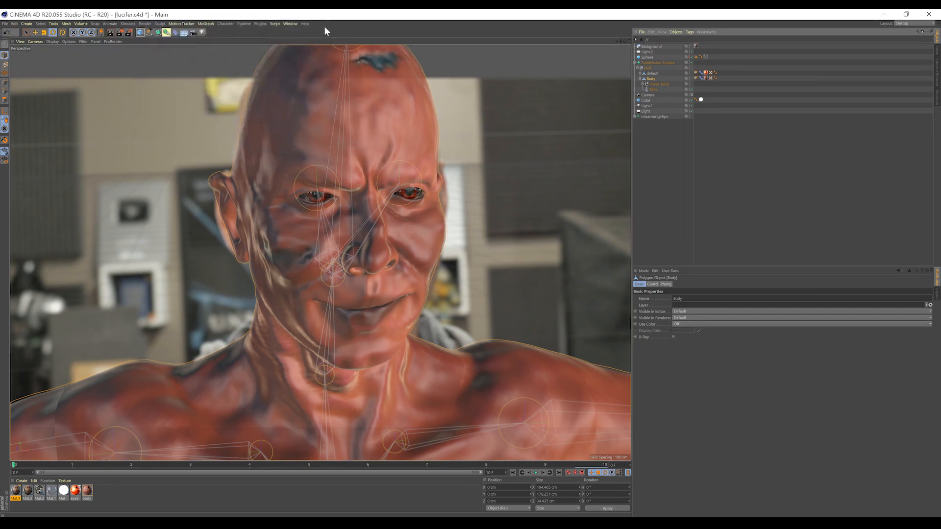
mouse_move(692, 48)
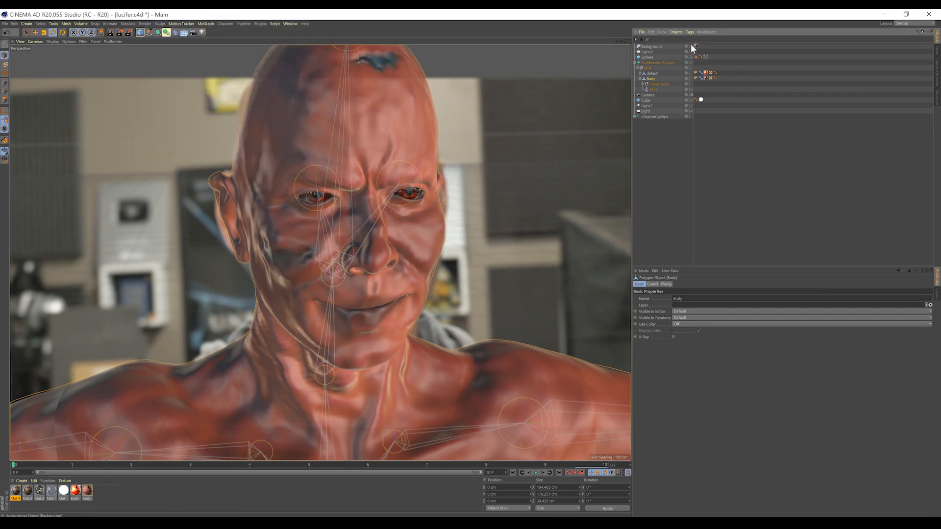
click(686, 46)
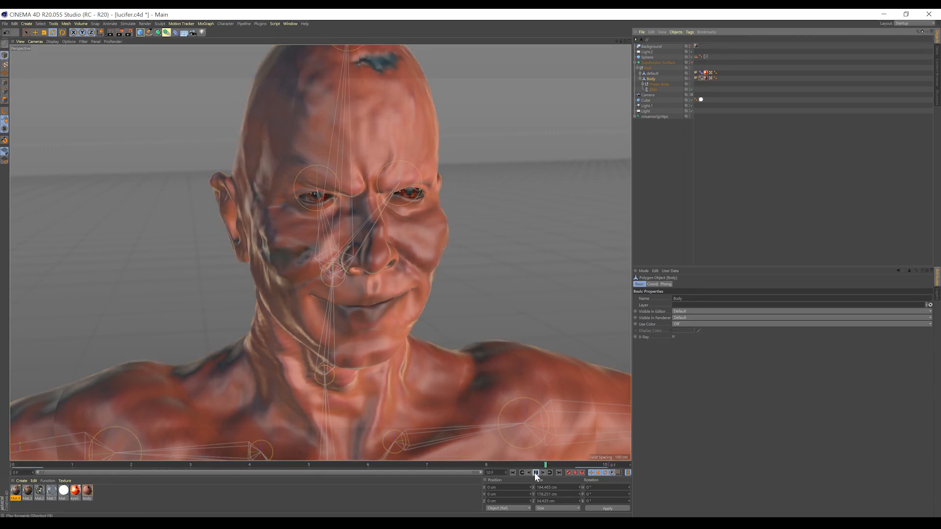
click(535, 472)
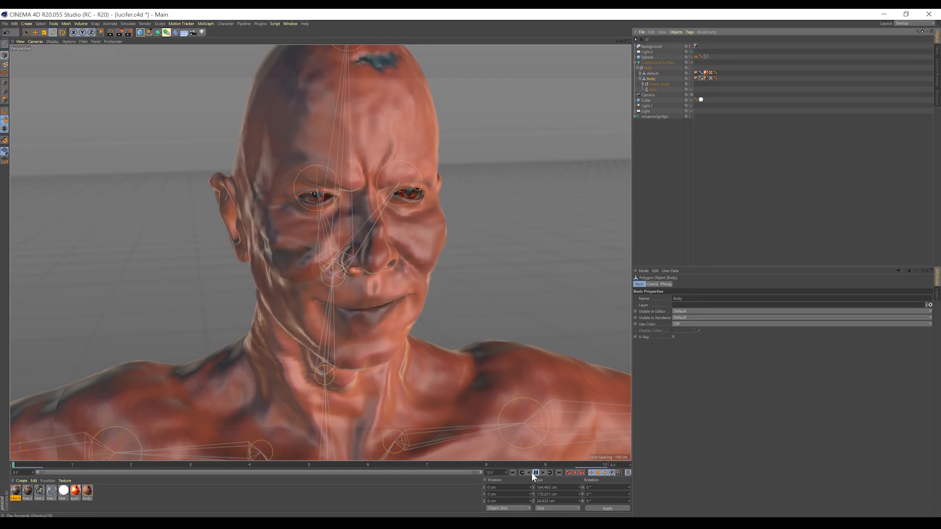
mouse_move(535, 473)
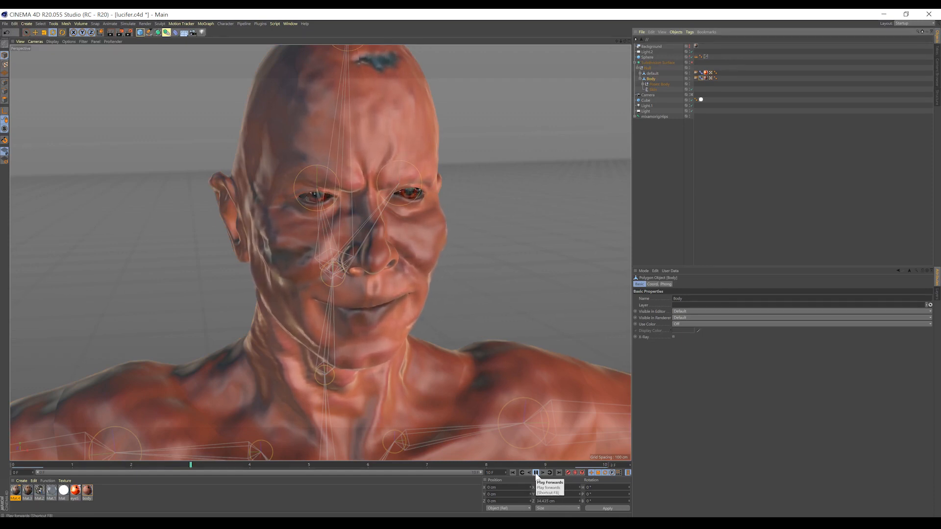
click(536, 472)
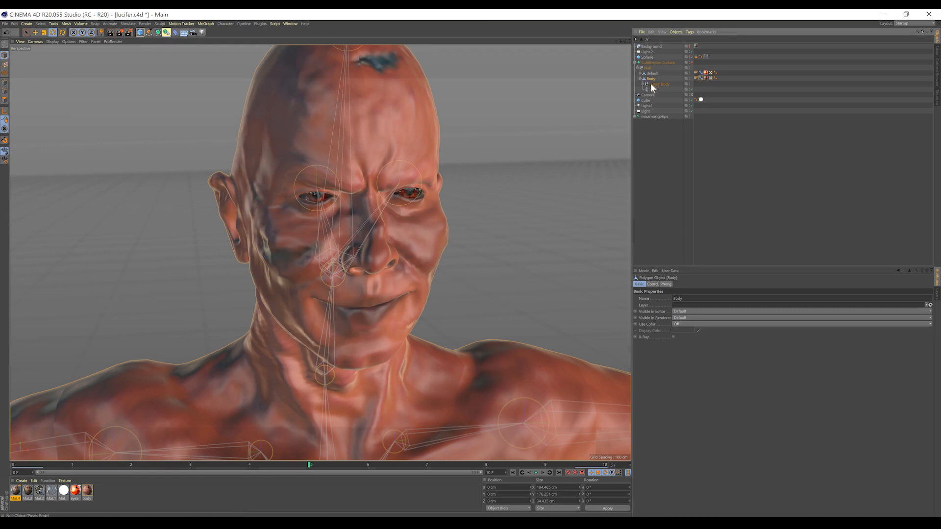
Select the Body's Pose Morph tag to view its blink, brow and jaw sliders
click(704, 77)
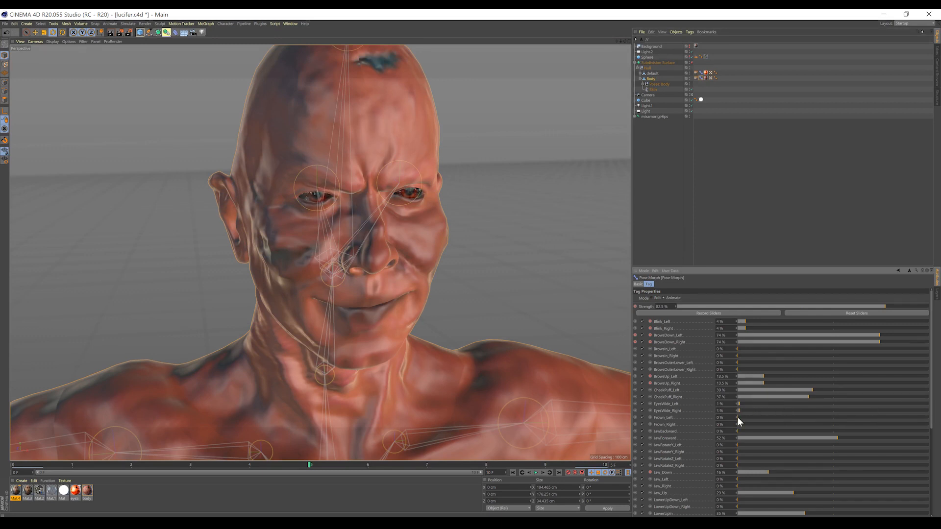
mouse_move(740, 505)
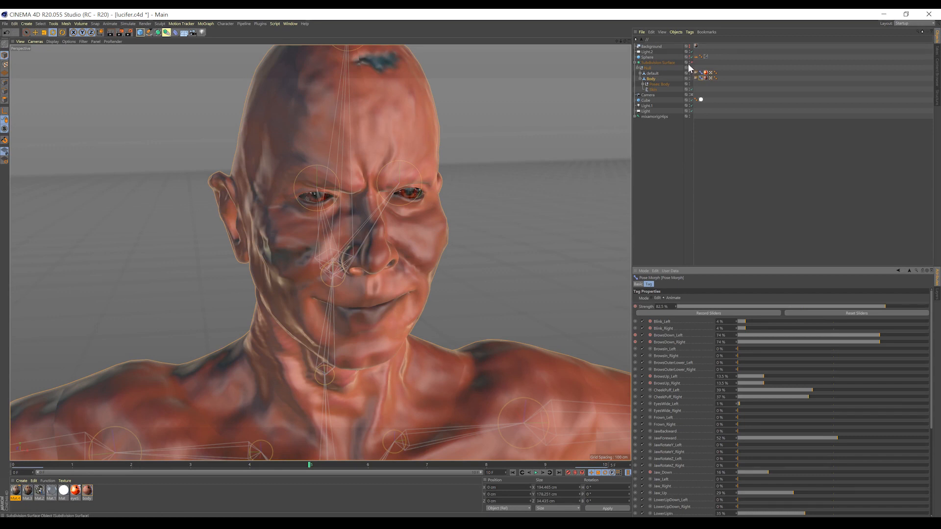
mouse_move(690, 64)
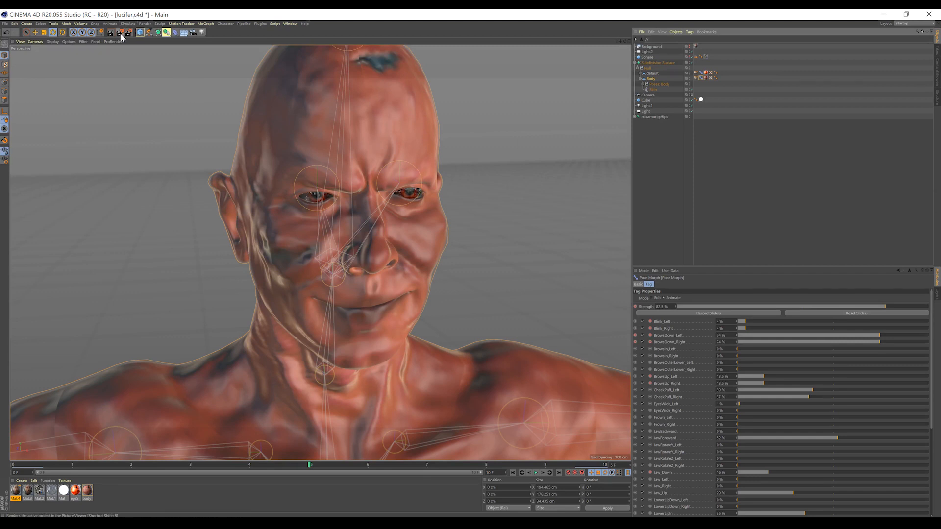
mouse_move(110, 33)
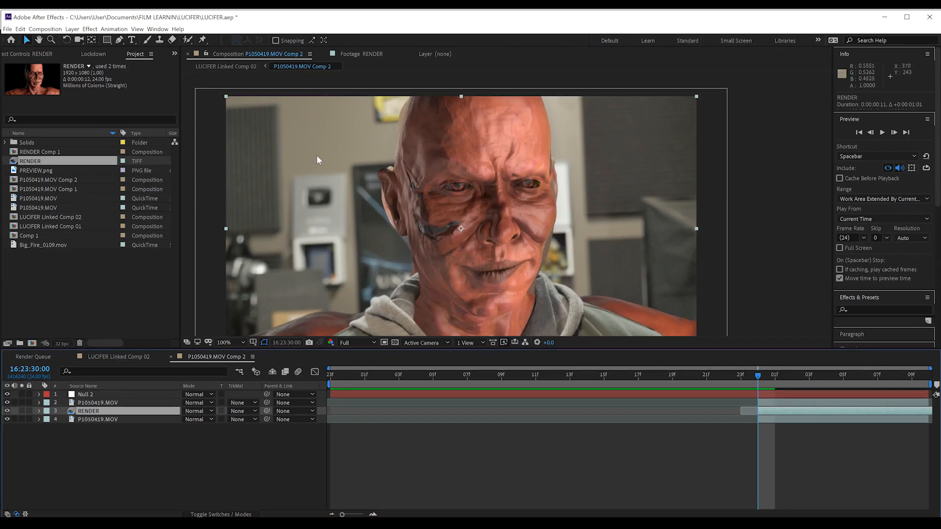
mouse_move(537, 192)
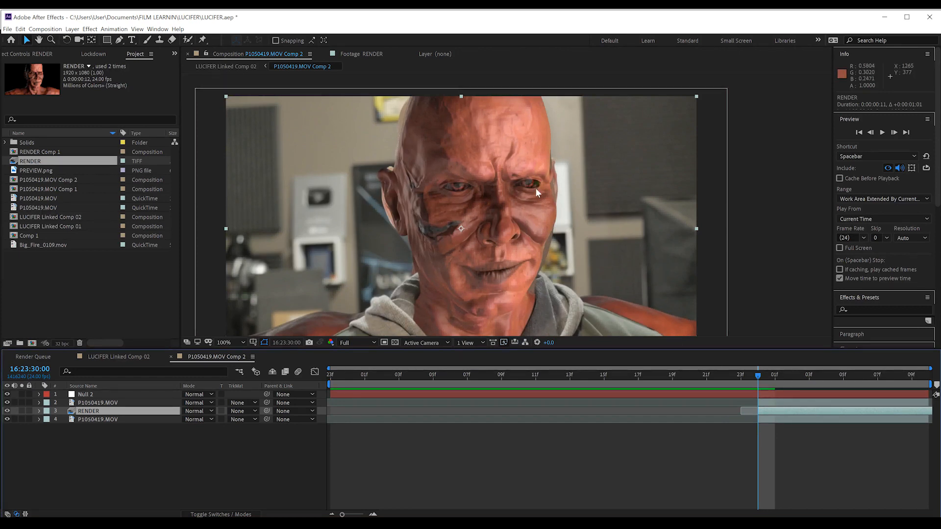
mouse_move(533, 297)
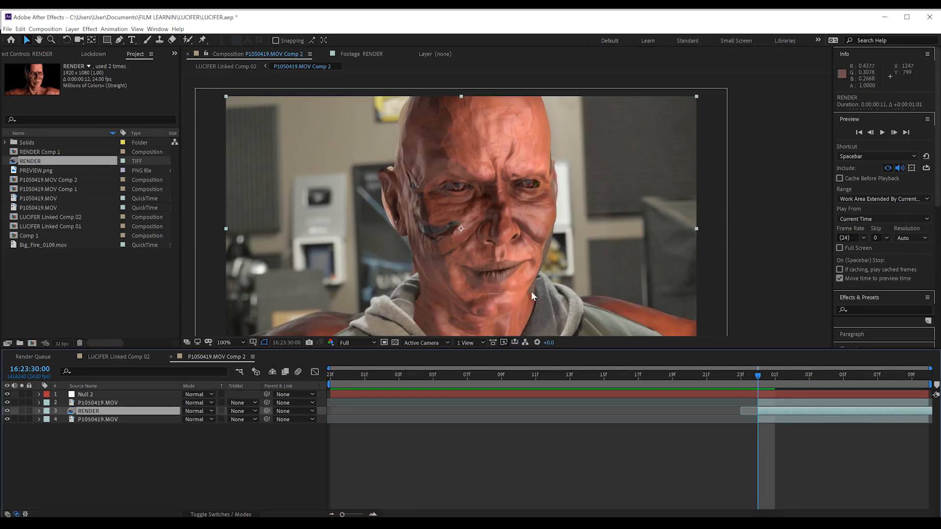
mouse_move(513, 294)
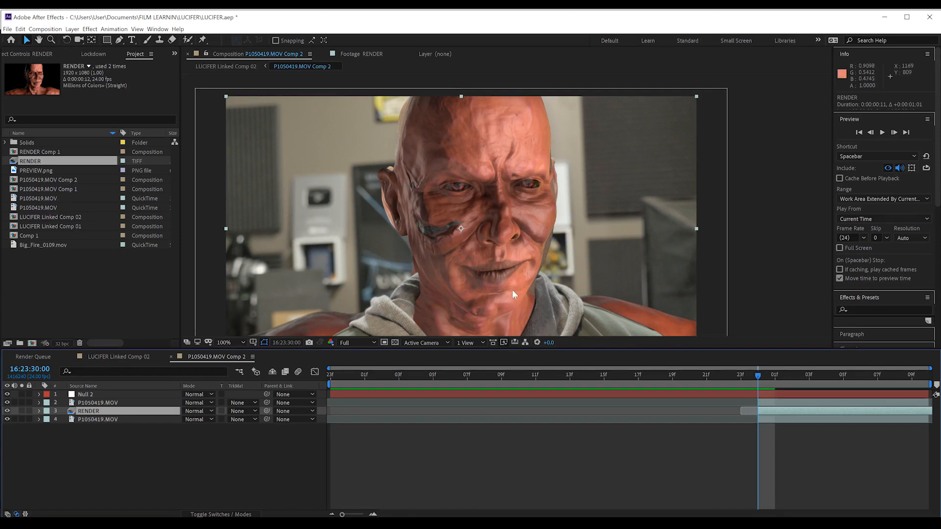
mouse_move(446, 257)
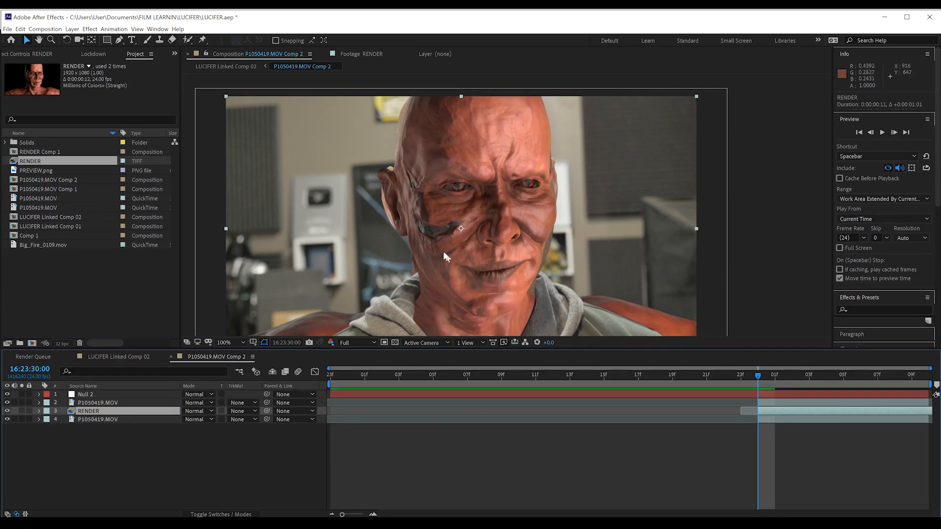
mouse_move(507, 201)
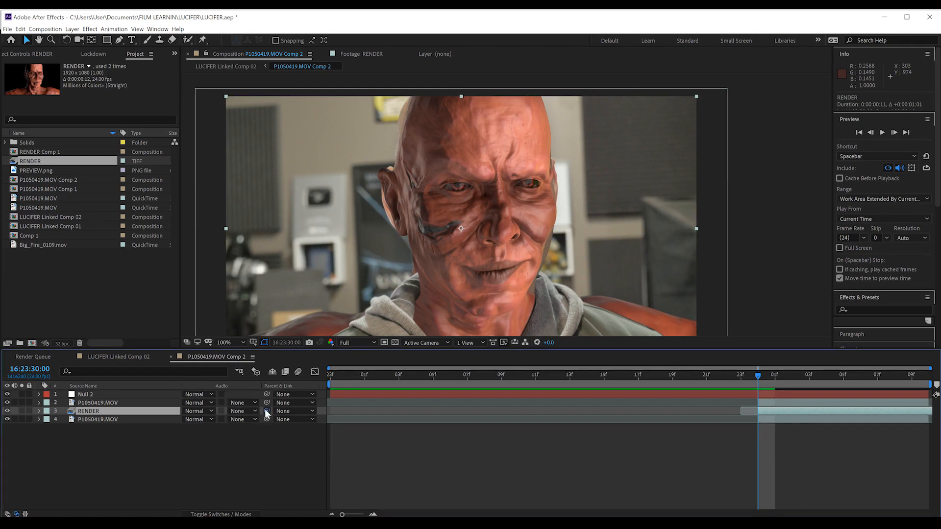
Set the RENDER layer's Parent & Link dropdown to 1. Null 2
click(294, 411)
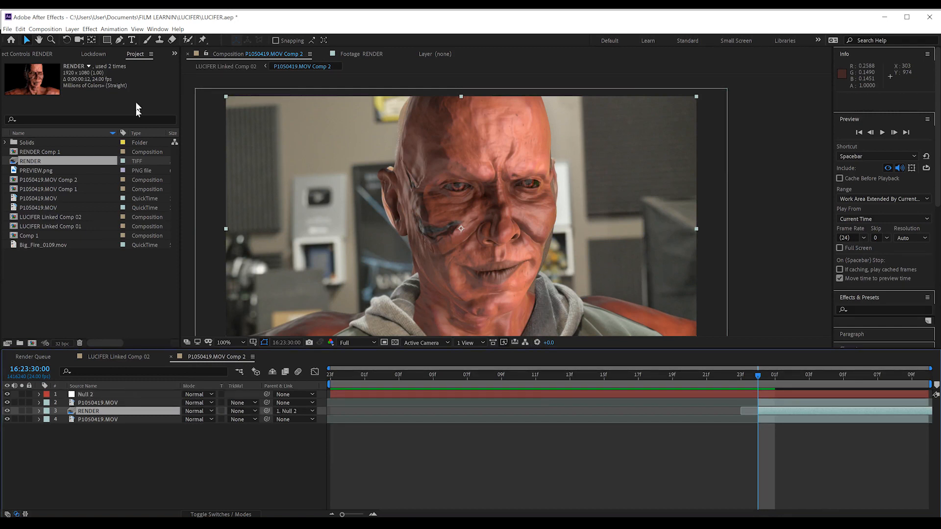
click(229, 343)
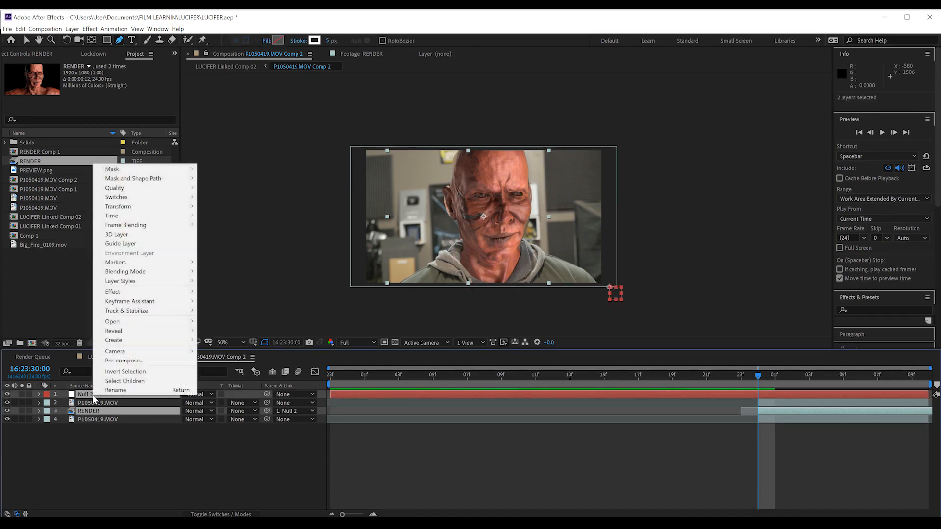
Pre-compose the Null 2 and RENDER layers into a precomp named DEVIL
click(124, 361)
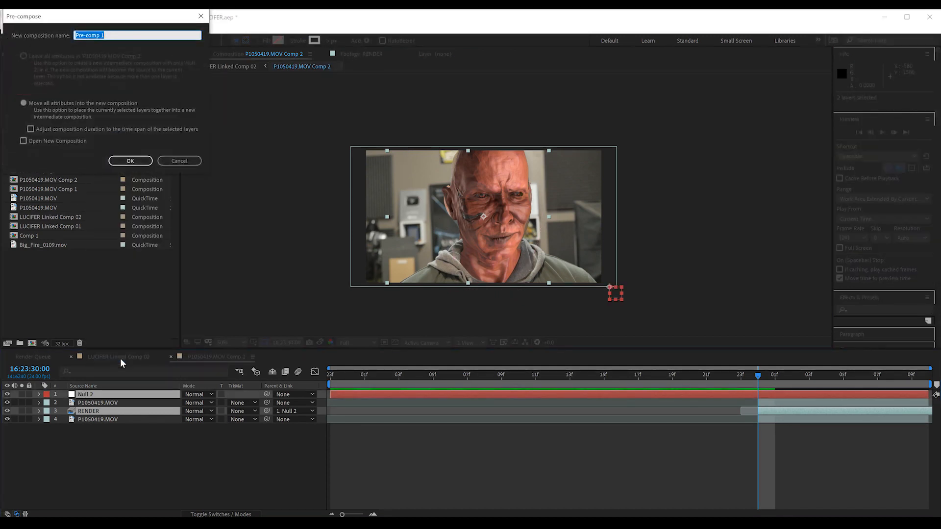
text(DEVIL)
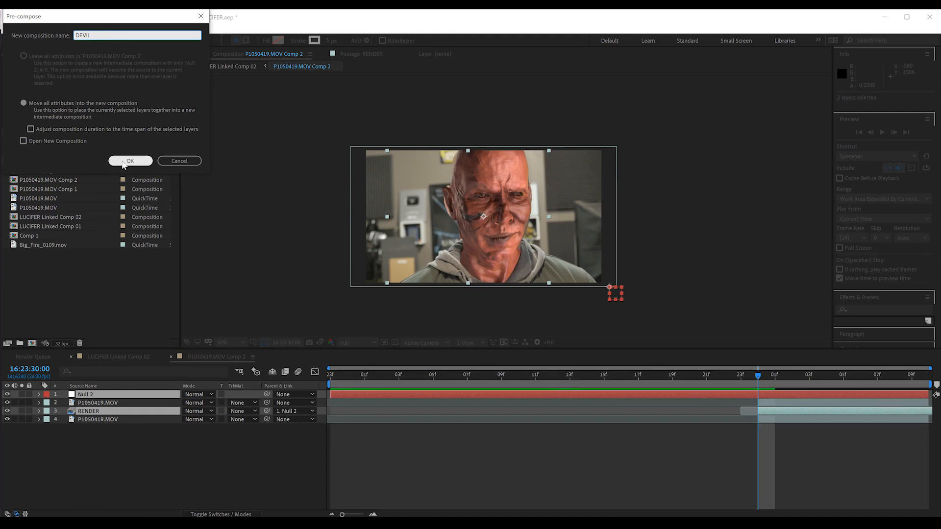
click(131, 161)
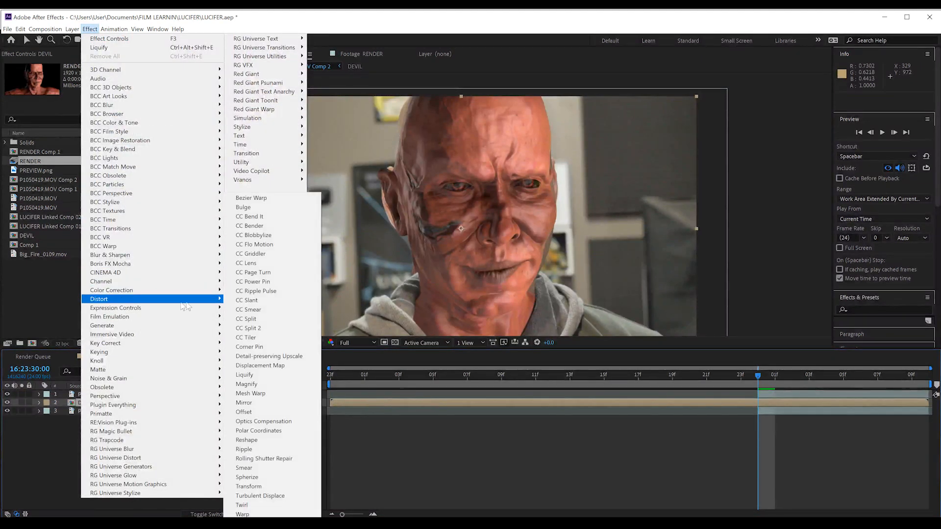
Apply Liquify to DEVIL and warp the face with a size 52, pressure 50 brush
click(244, 375)
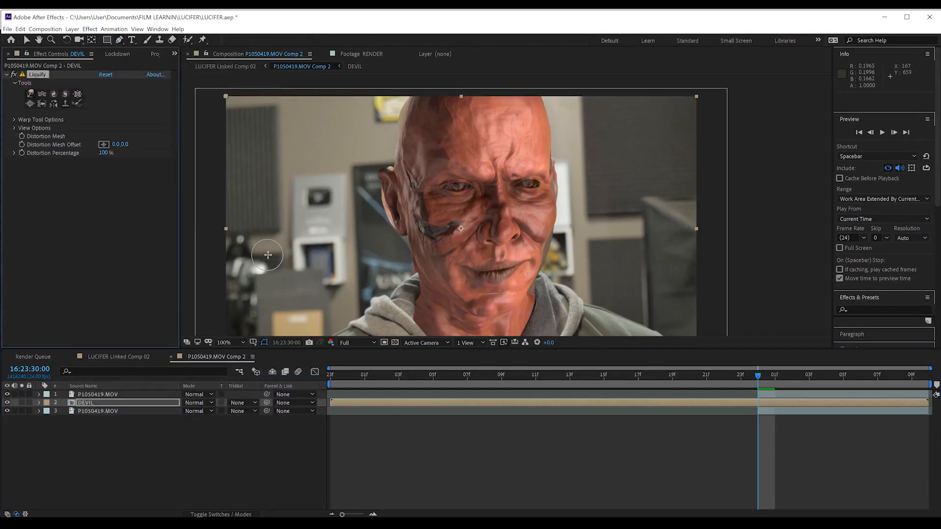
mouse_move(333, 284)
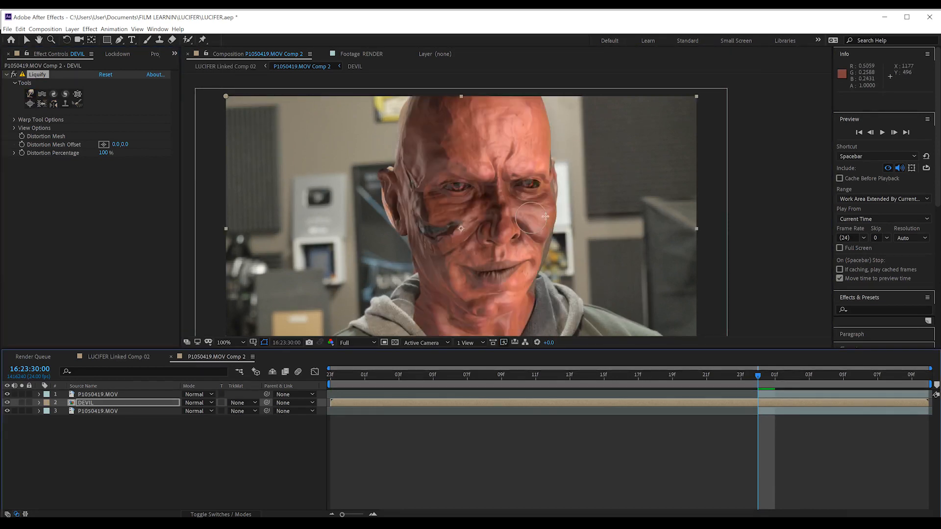
click(13, 120)
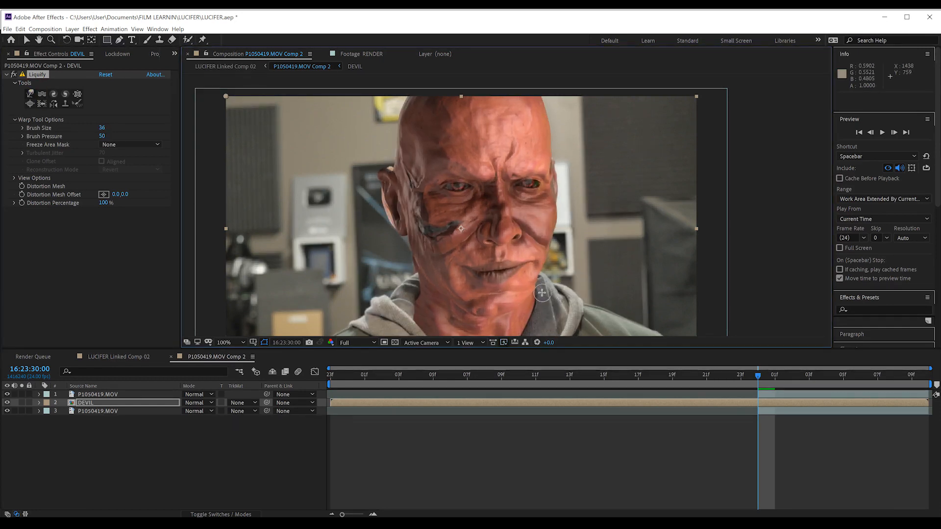
mouse_move(353, 248)
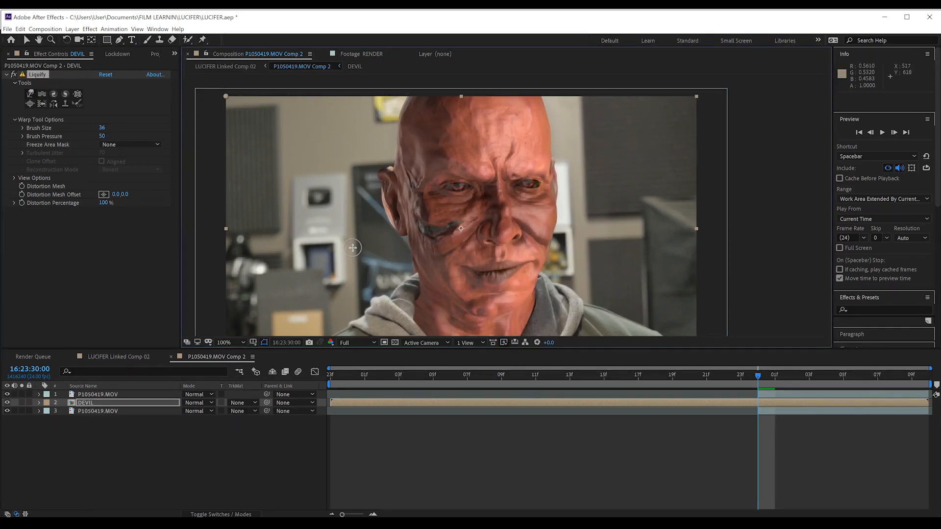
mouse_move(413, 265)
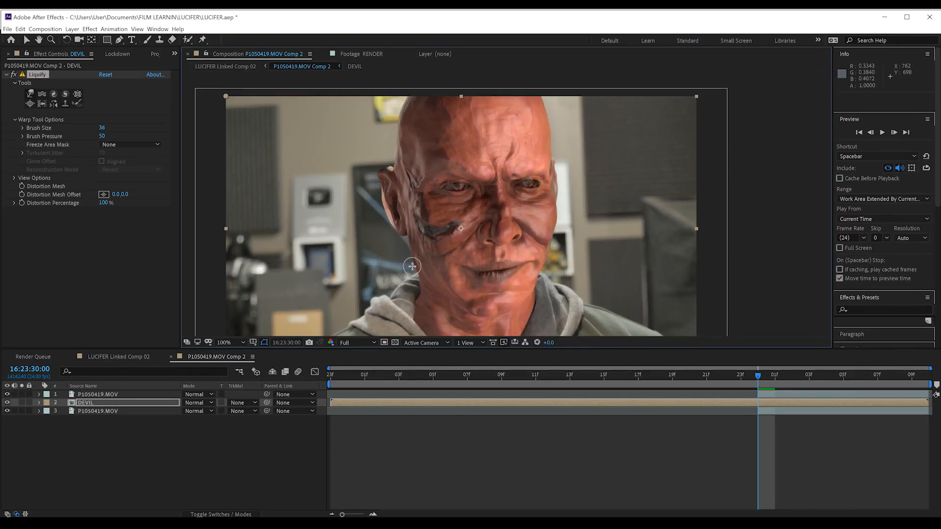
mouse_move(447, 279)
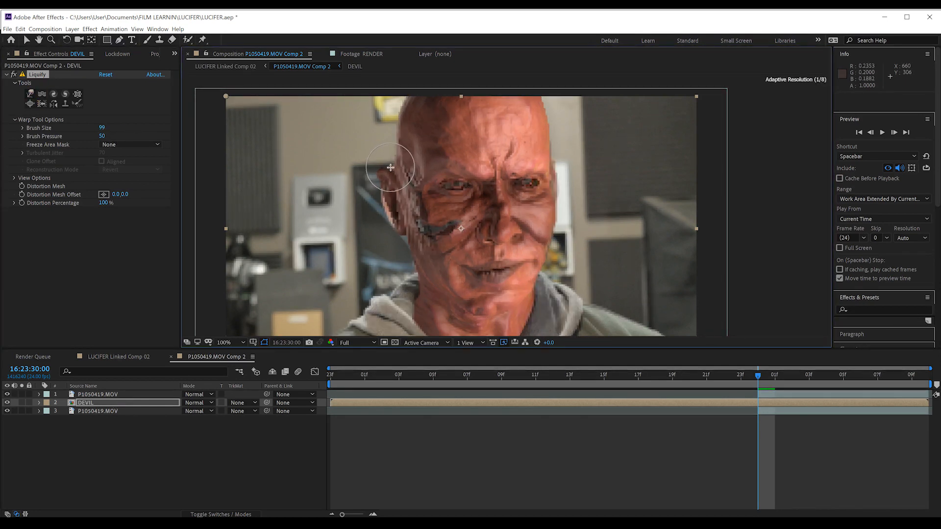
mouse_move(390, 171)
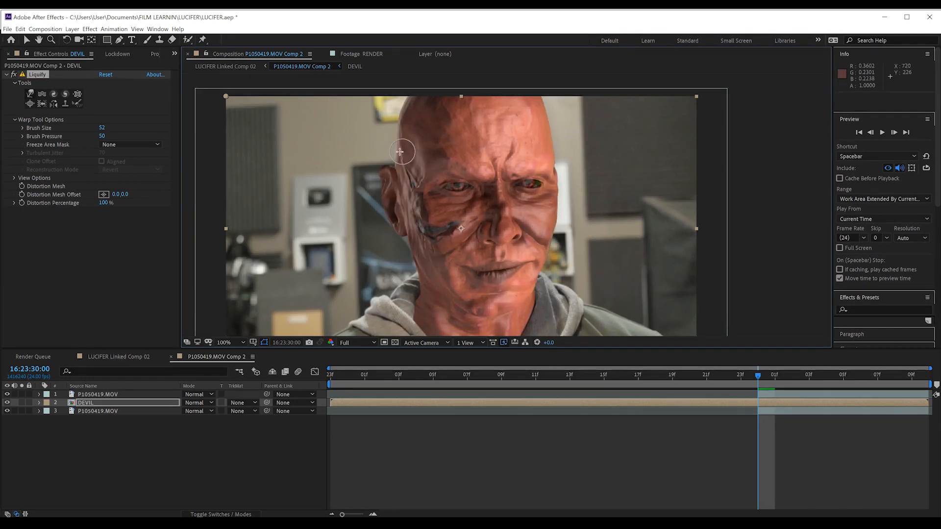
mouse_move(395, 158)
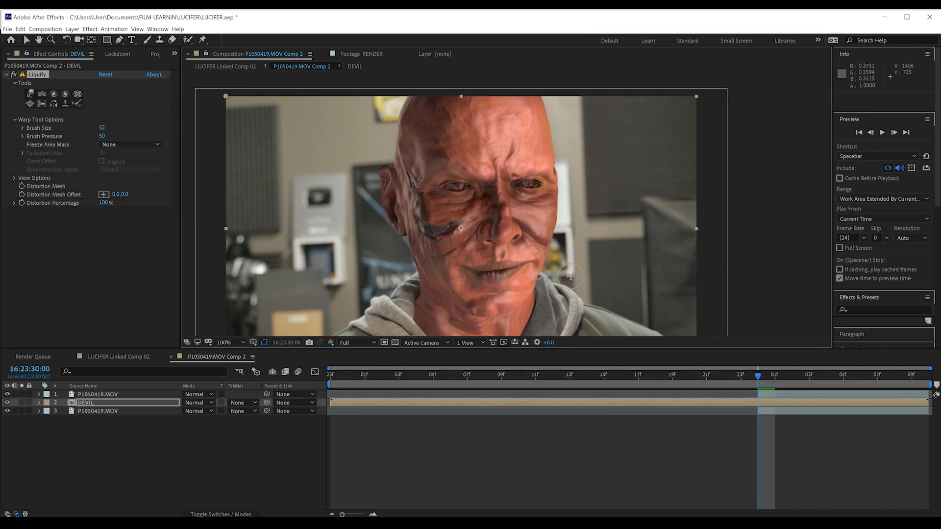
click(6, 403)
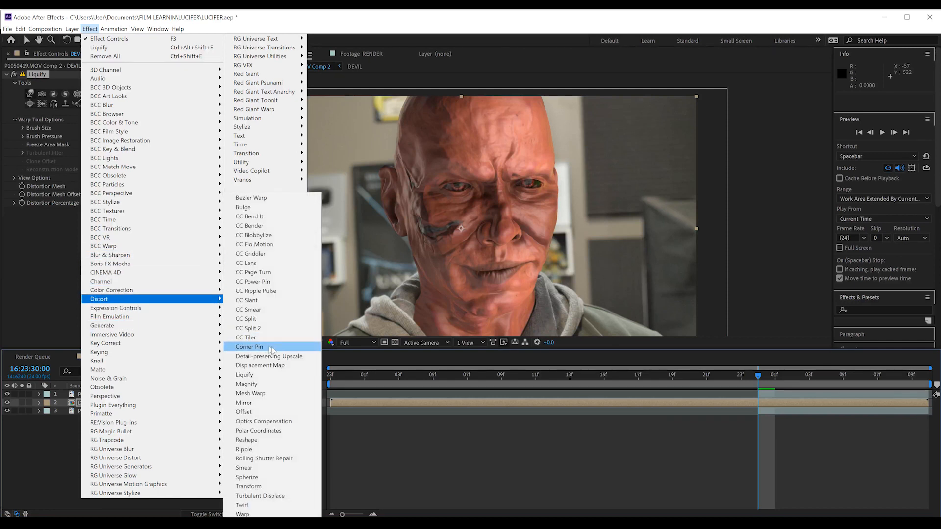
Add Mesh Warp to the DEVIL layer, reveal its Opacity, and display the 4-by-6 grid
click(251, 393)
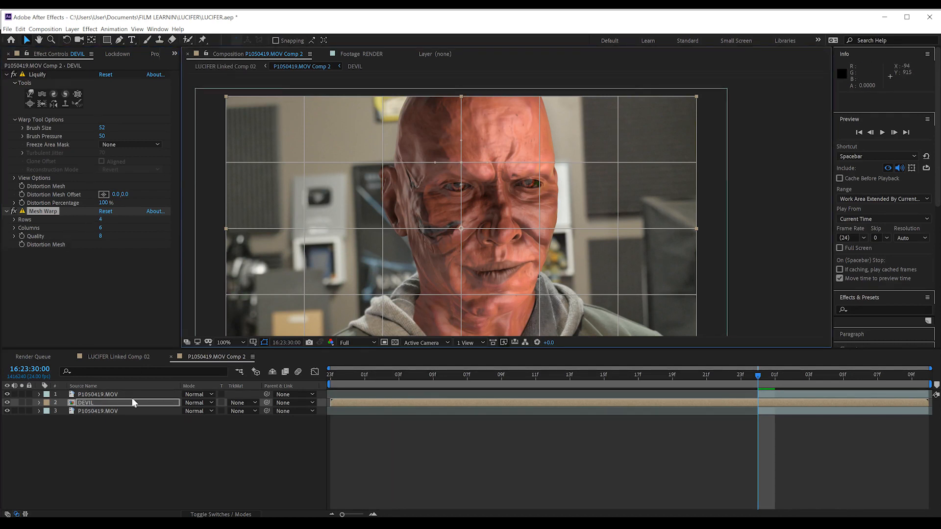
click(39, 403)
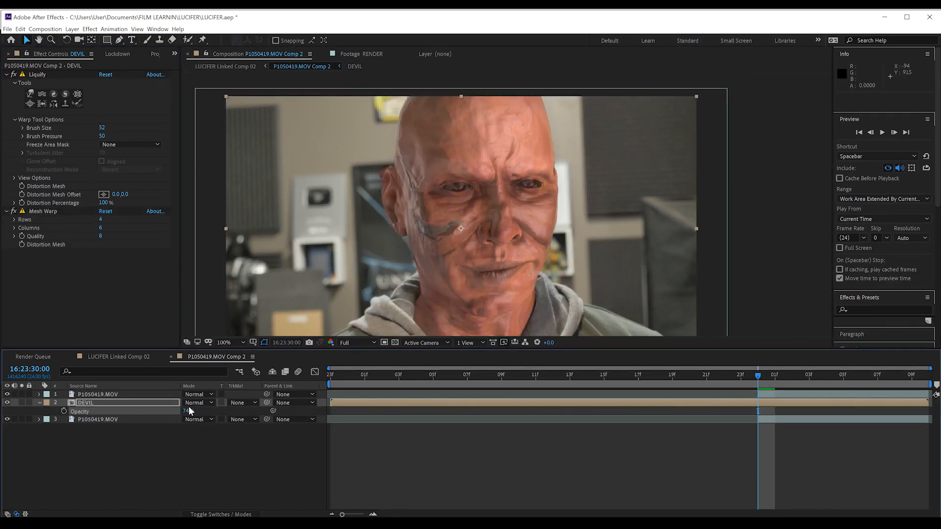
click(43, 211)
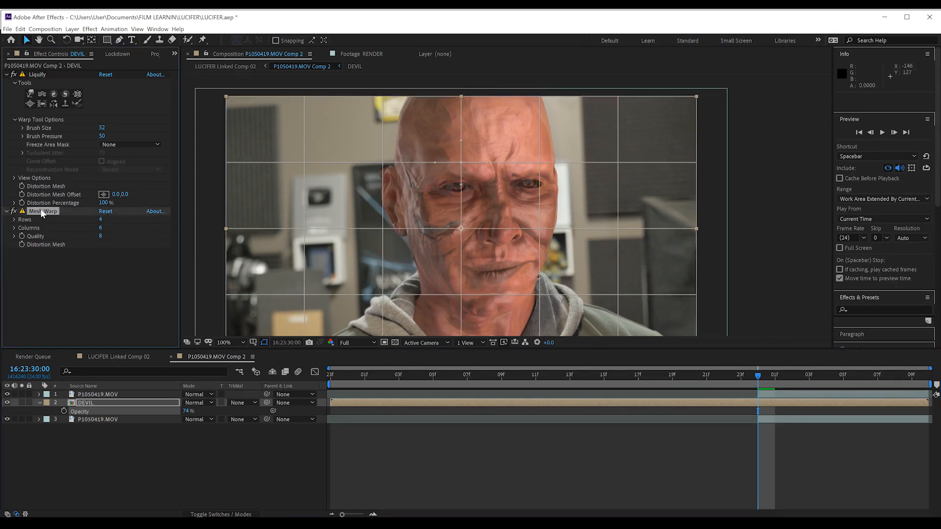
mouse_move(461, 165)
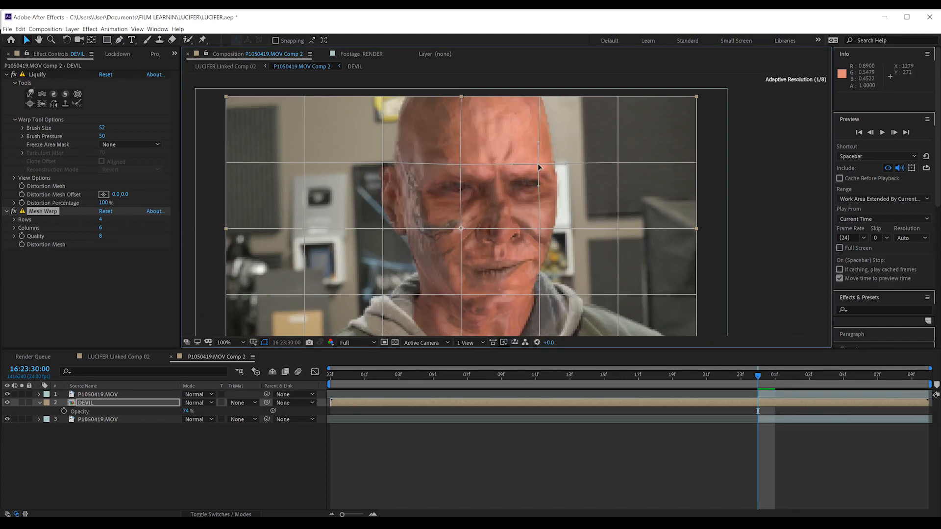
mouse_move(540, 168)
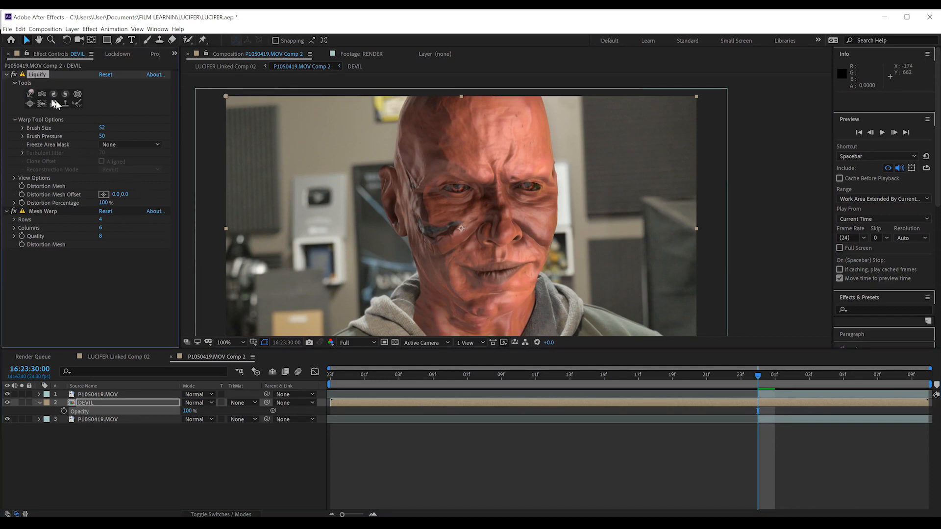
mouse_move(103, 128)
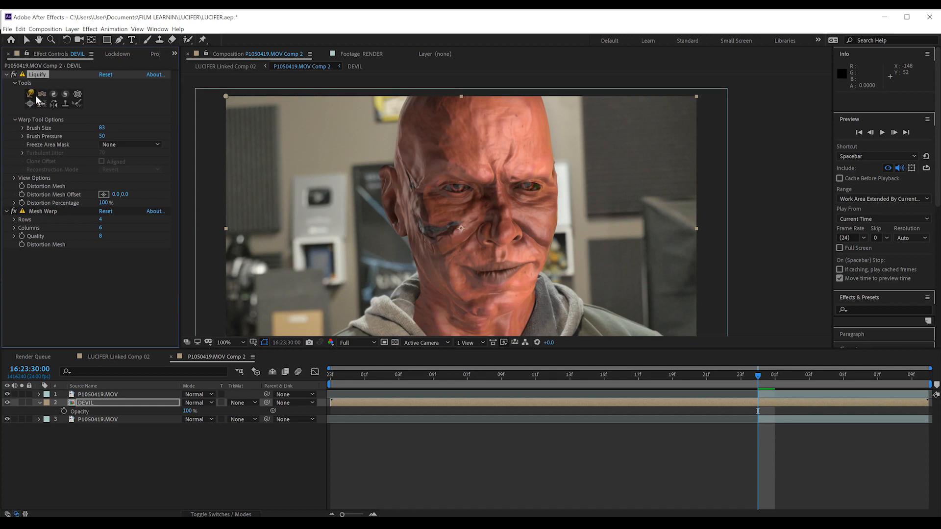
mouse_move(549, 162)
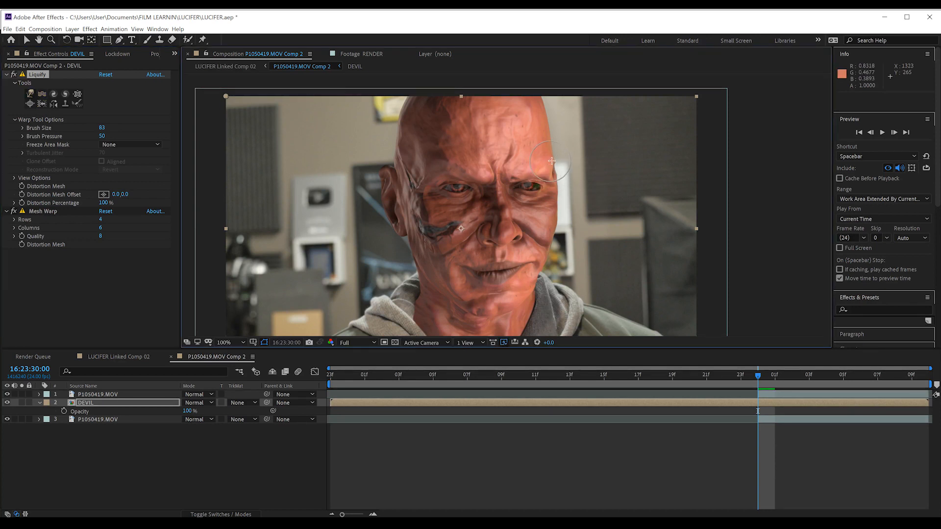
mouse_move(599, 187)
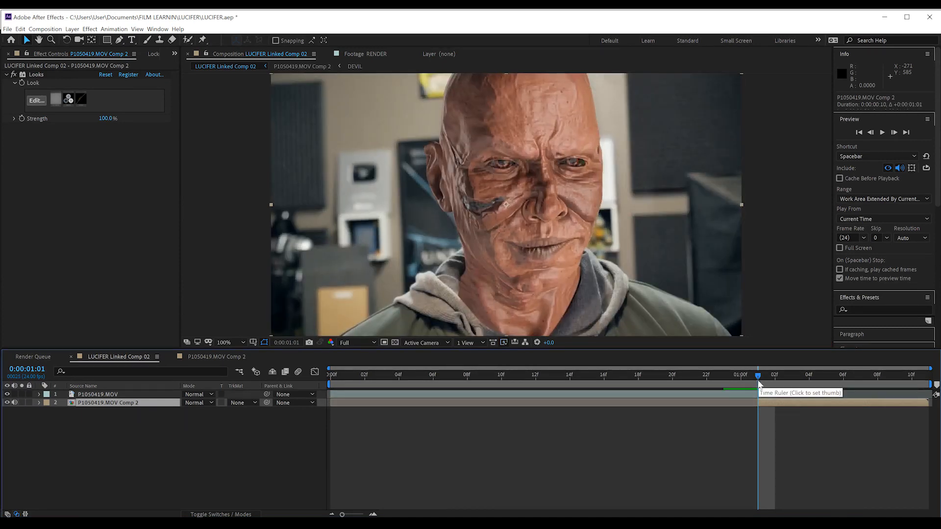
In LUCIFER Linked Comp 02, scrub around the cut and add a new adjustment layer
click(754, 375)
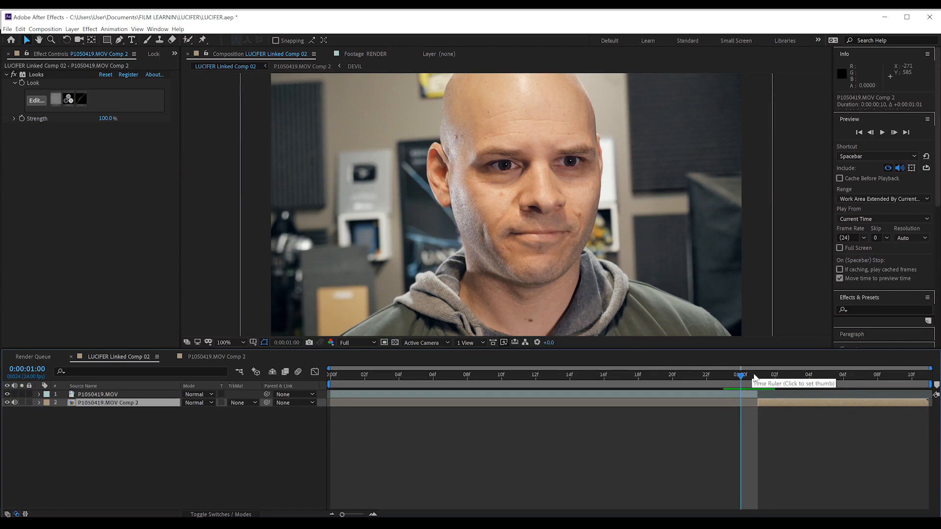
click(757, 374)
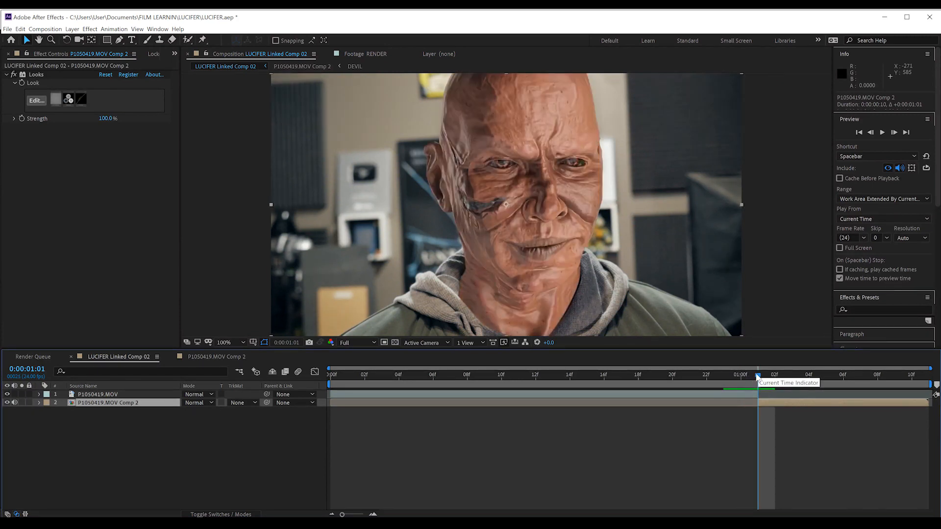
mouse_move(198, 382)
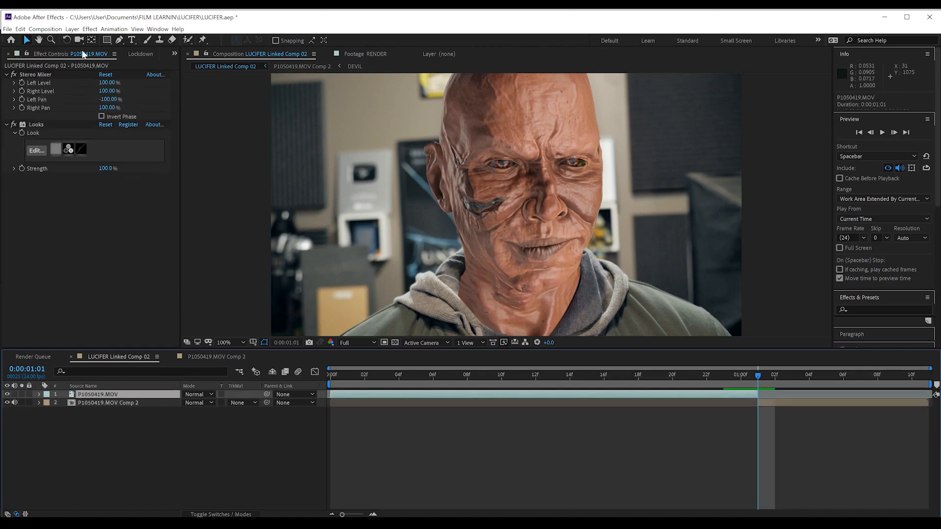
click(72, 29)
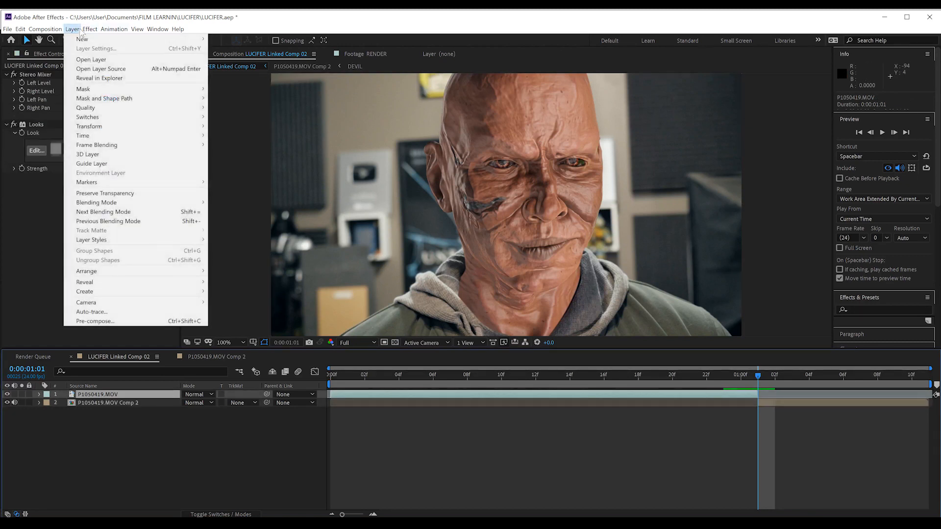
click(81, 40)
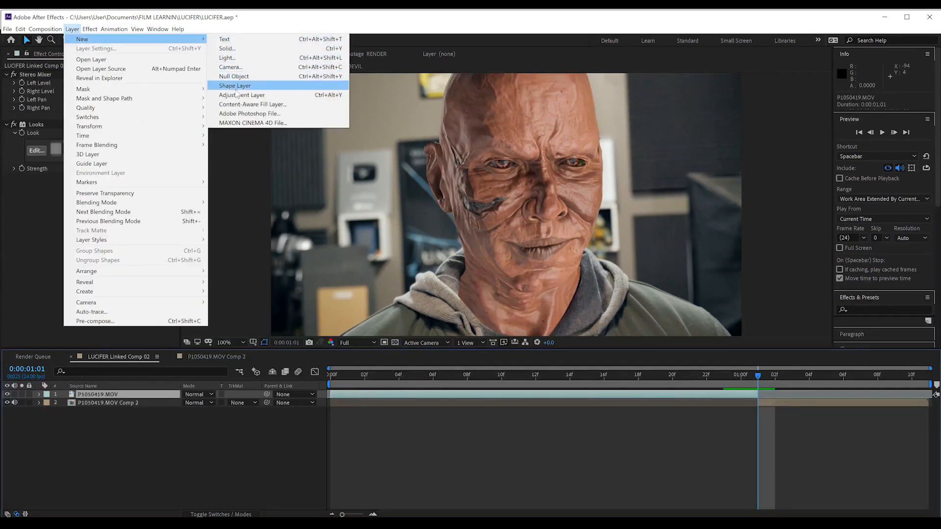
click(241, 95)
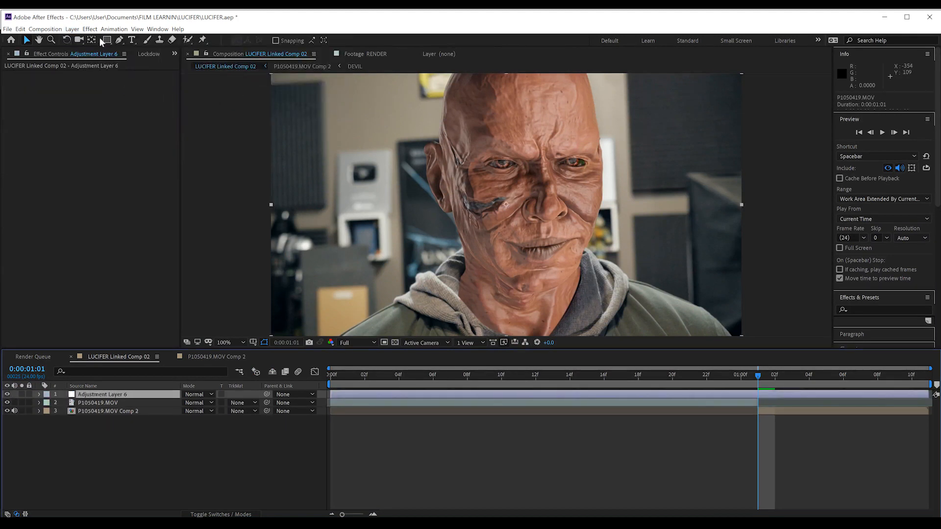
click(89, 29)
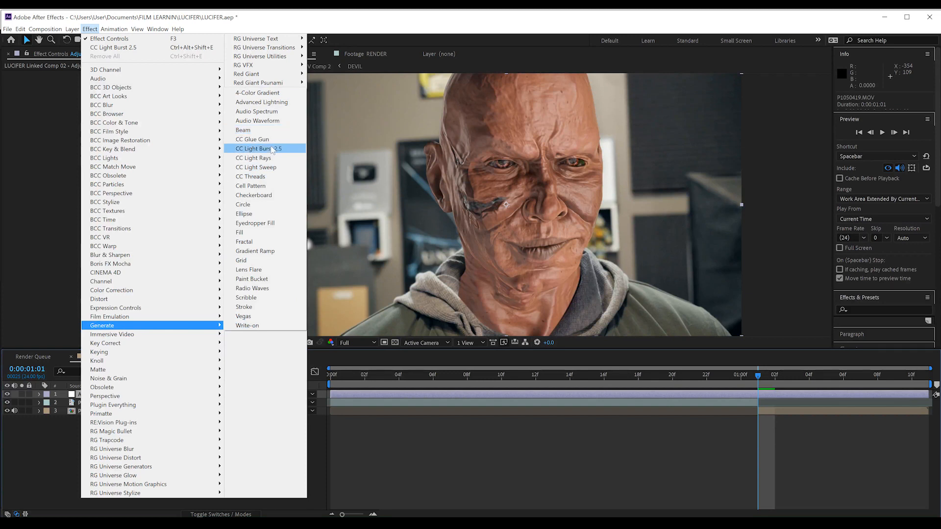
Add CC Light Burst 2.5 to the adjustment layer and keyframe its values to fade out by frame 23
click(258, 148)
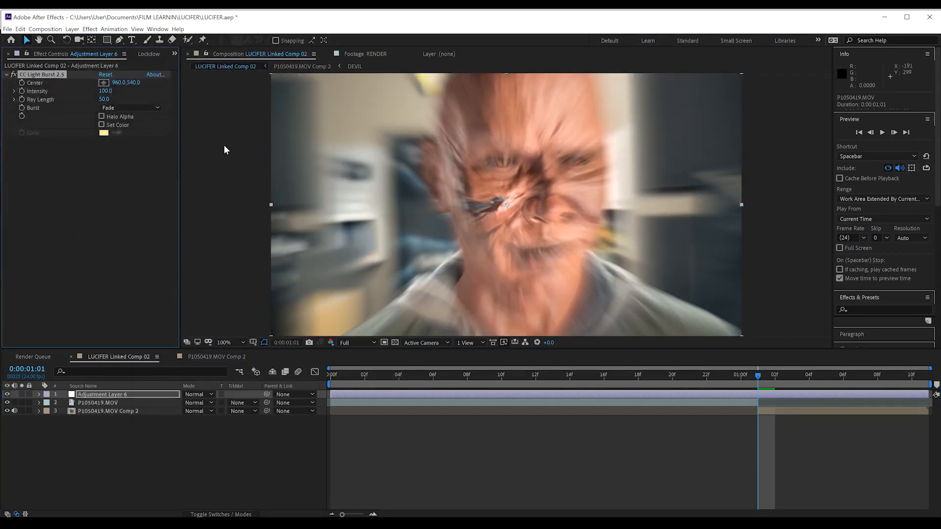
mouse_move(770, 420)
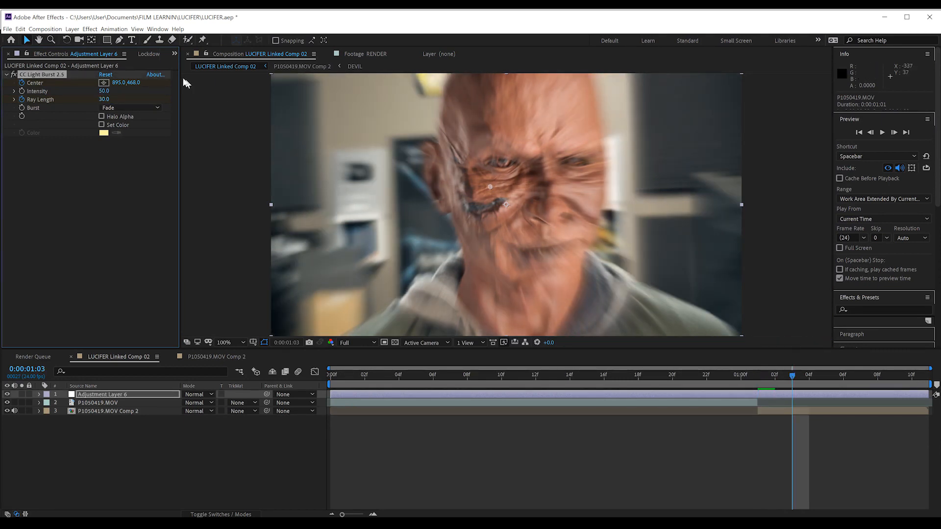
triple_click(108, 99)
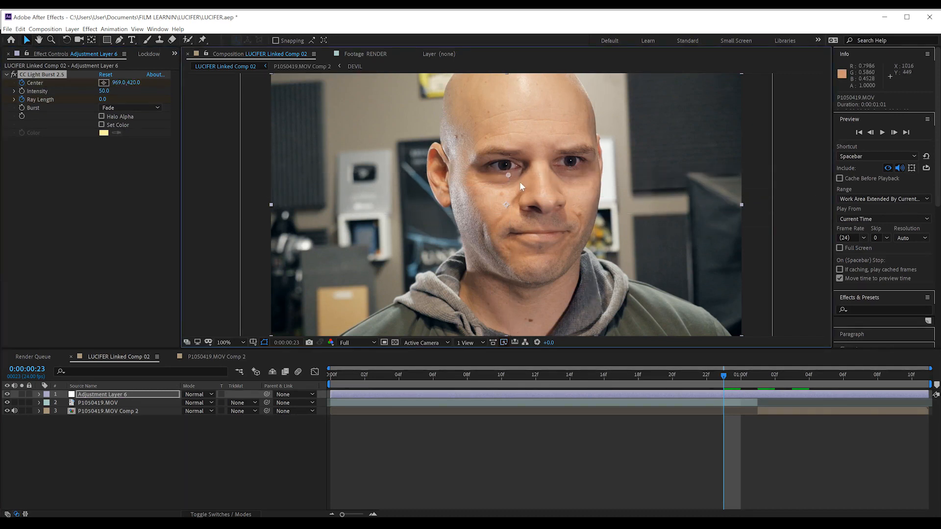
click(302, 66)
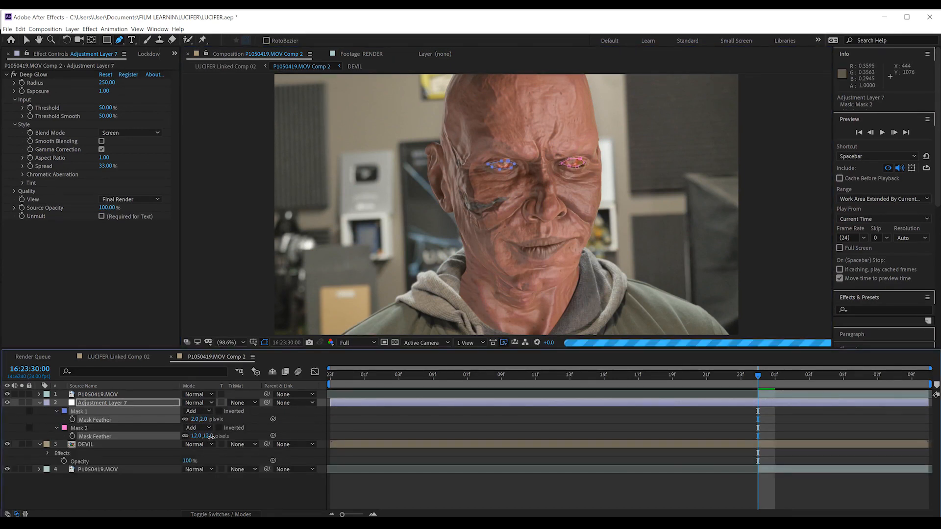
Collapse Adjustment Layer 7's mask properties and show the project items
click(108, 90)
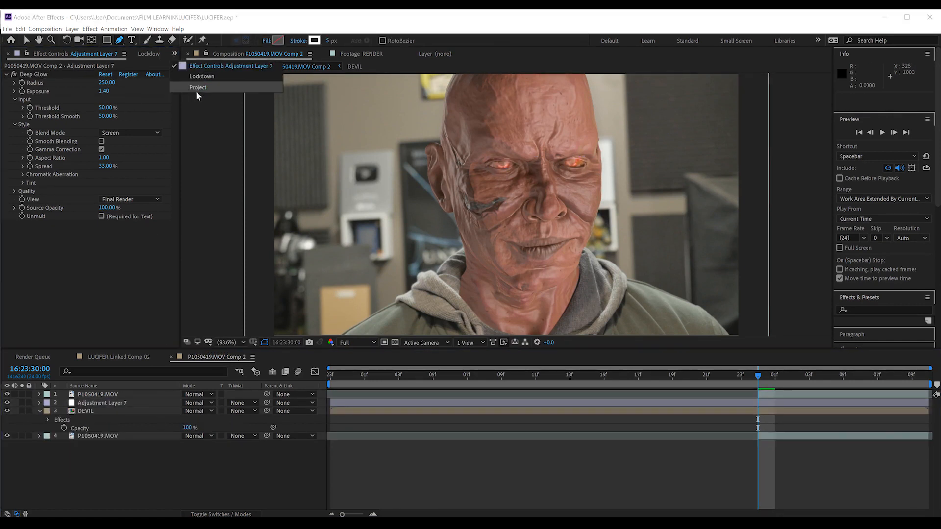
click(198, 87)
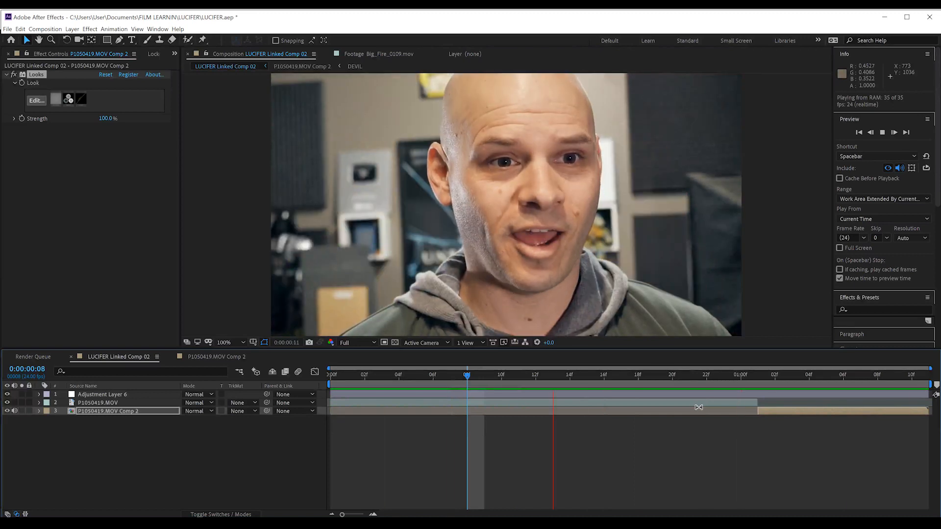
Play LUCIFER Linked Comp 02 to preview the face bursting into the glowing-eyed devil
key(Space)
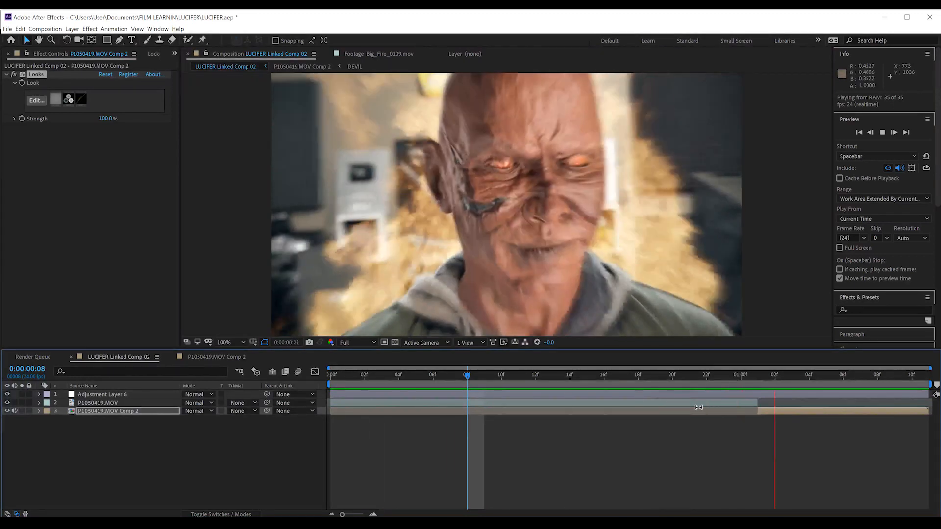